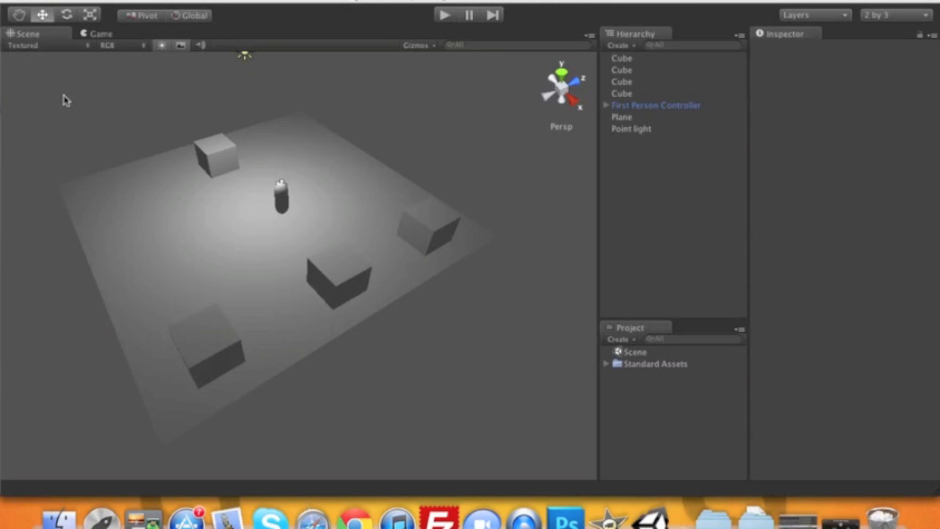
mouse_move(450, 230)
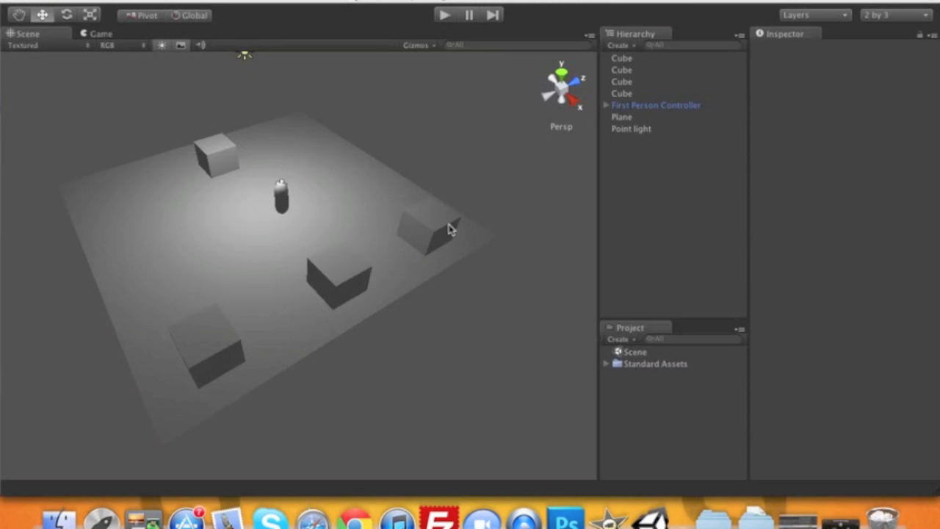
mouse_move(287, 197)
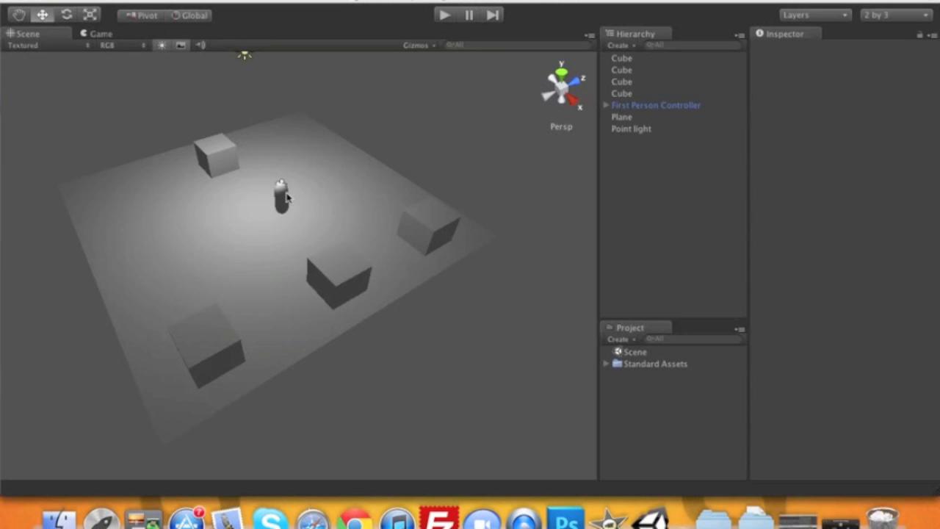
mouse_move(298, 246)
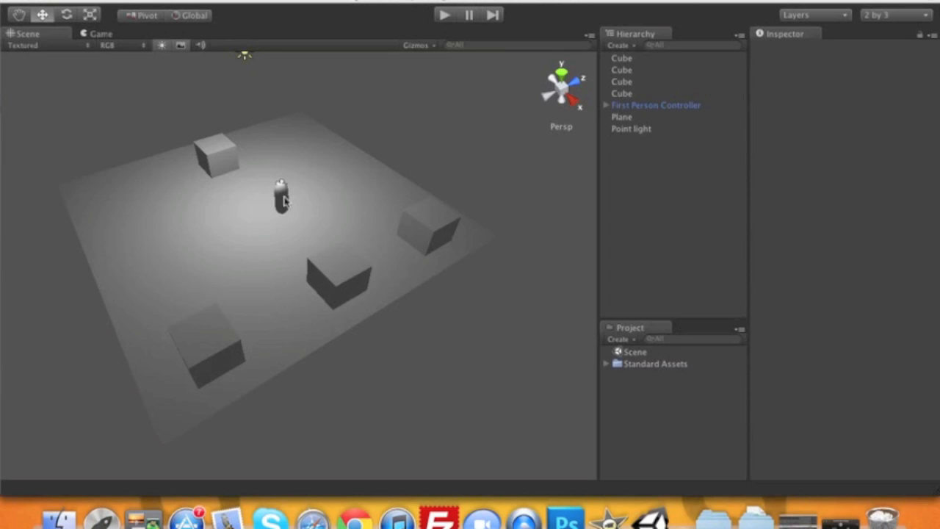
mouse_move(347, 250)
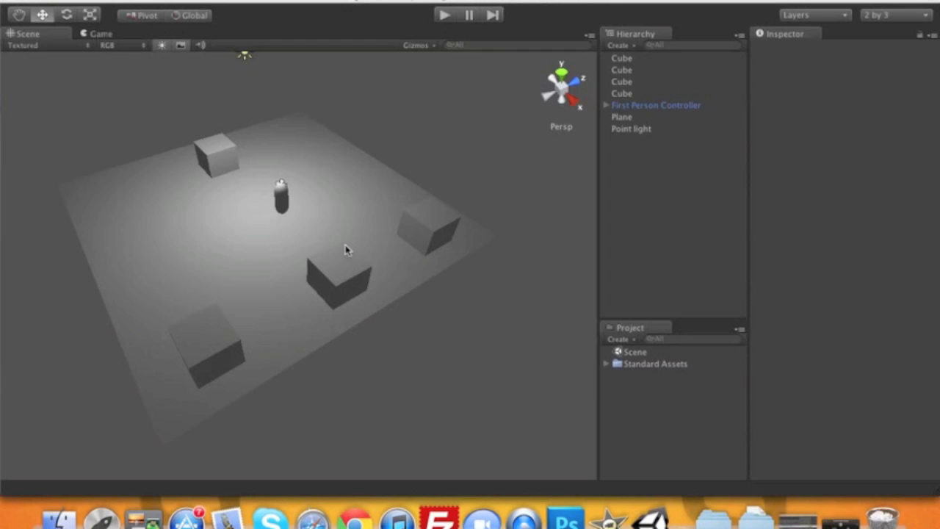
mouse_move(380, 213)
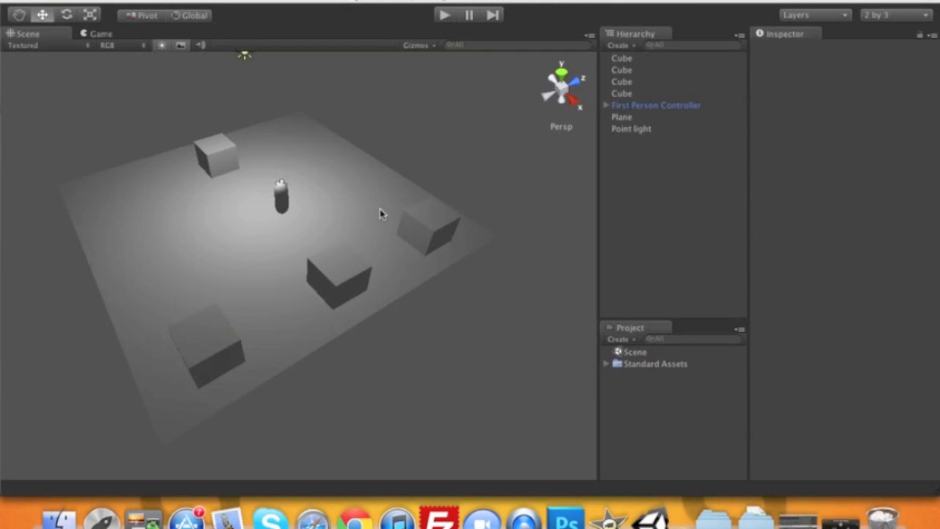
mouse_move(478, 183)
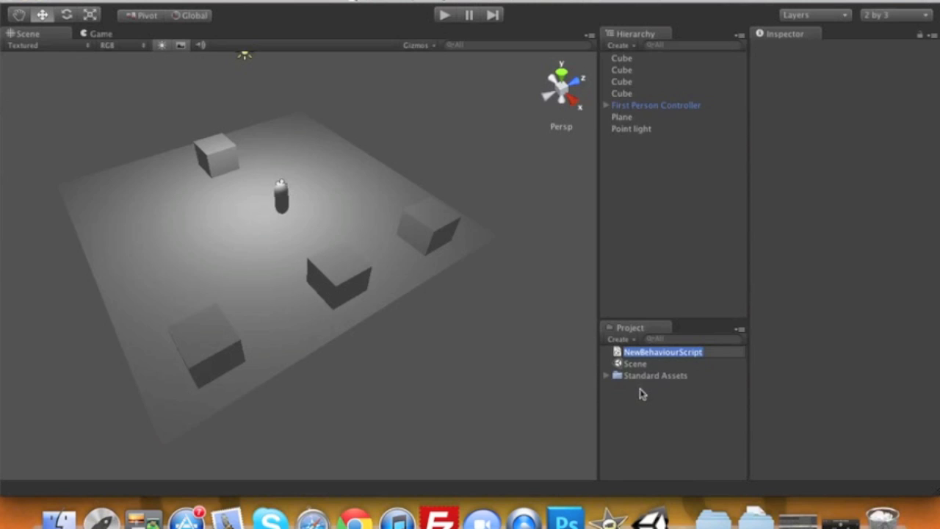
- Name the new script ScoreManager and sync the project into MonoDevelop
type("ScoreManager")
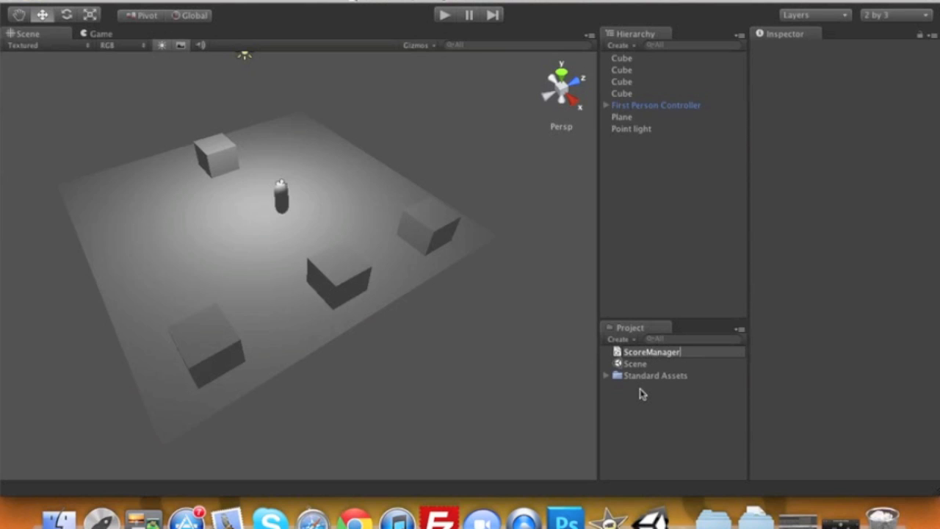
left_click(653, 363)
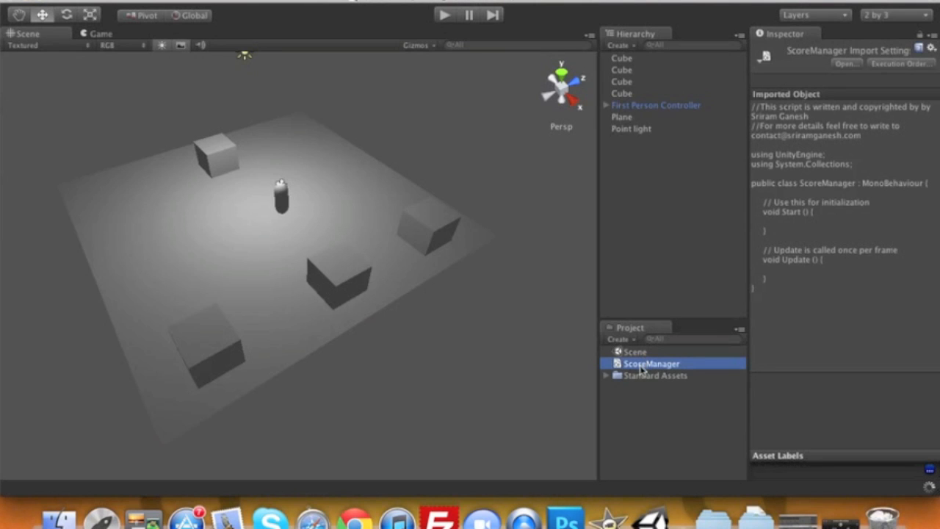
right_click(650, 363)
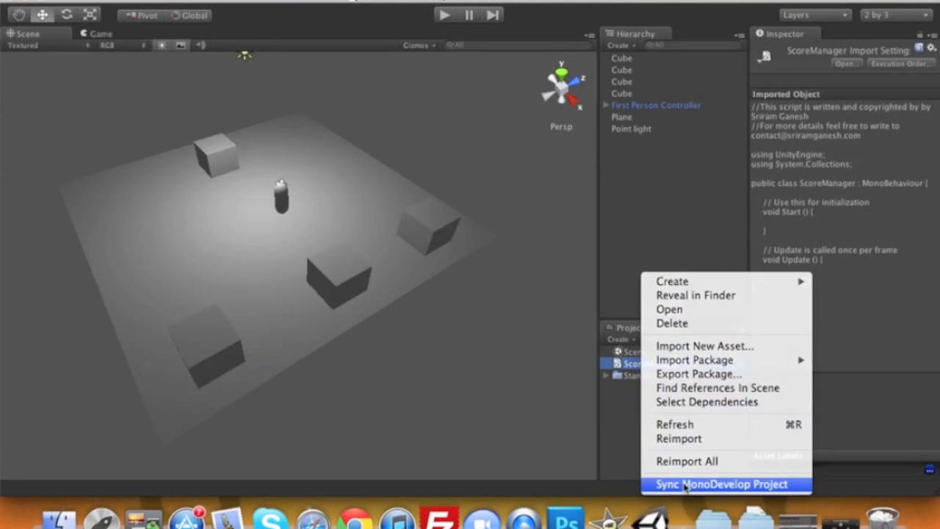
left_click(717, 484)
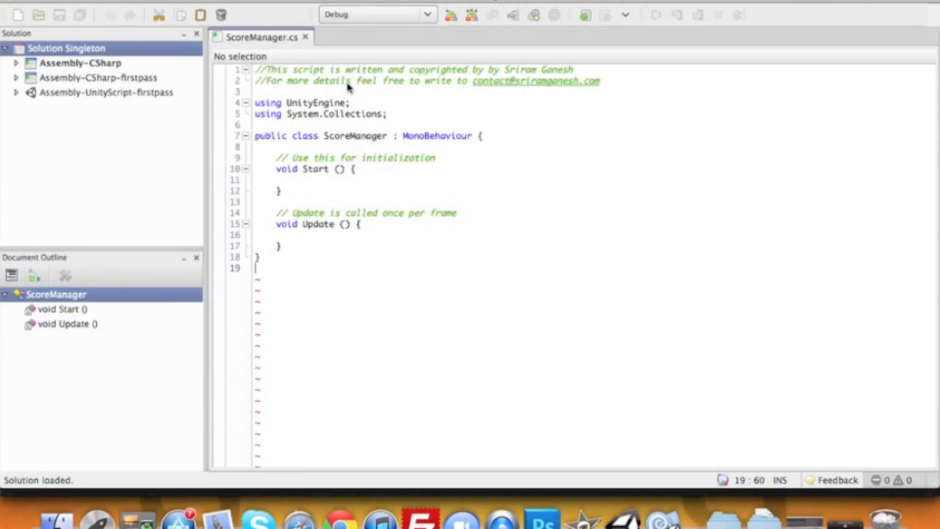
mouse_move(473, 135)
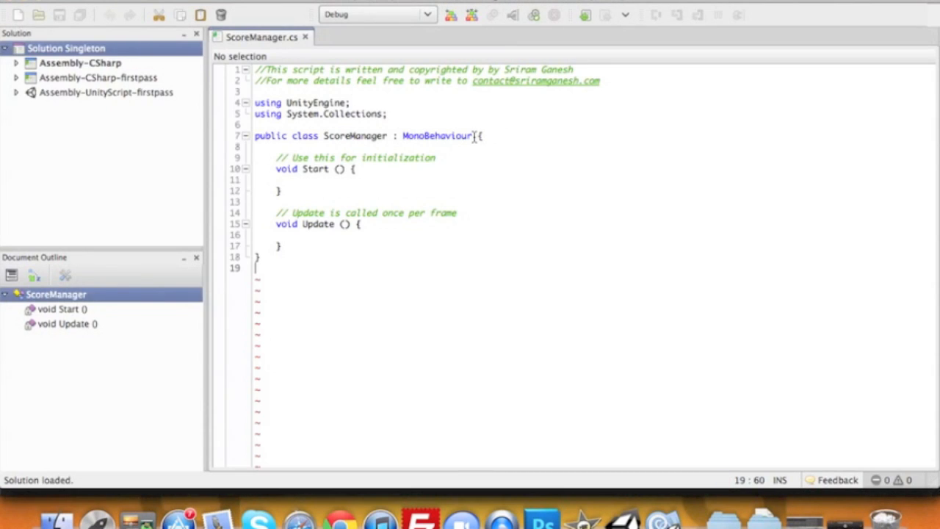
- Move the class and Start method opening braces onto their own lines
key("Enter")
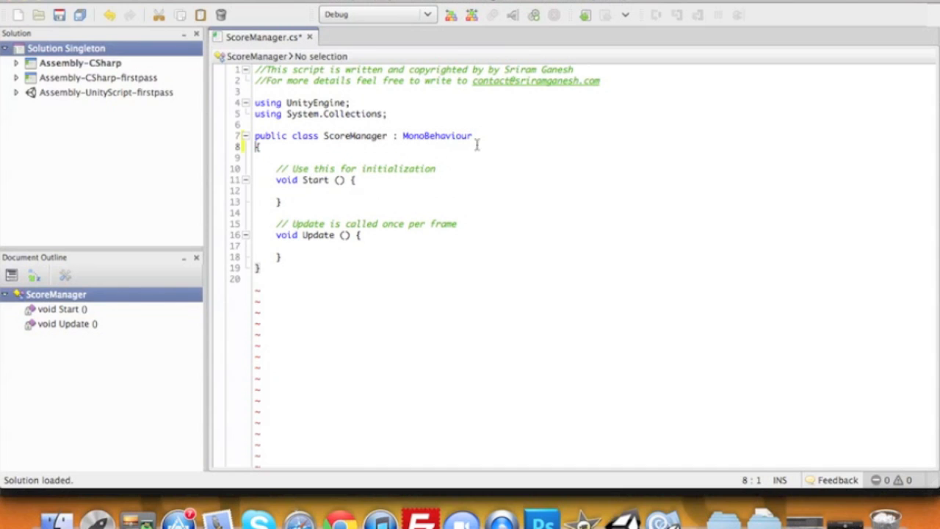
left_click(352, 179)
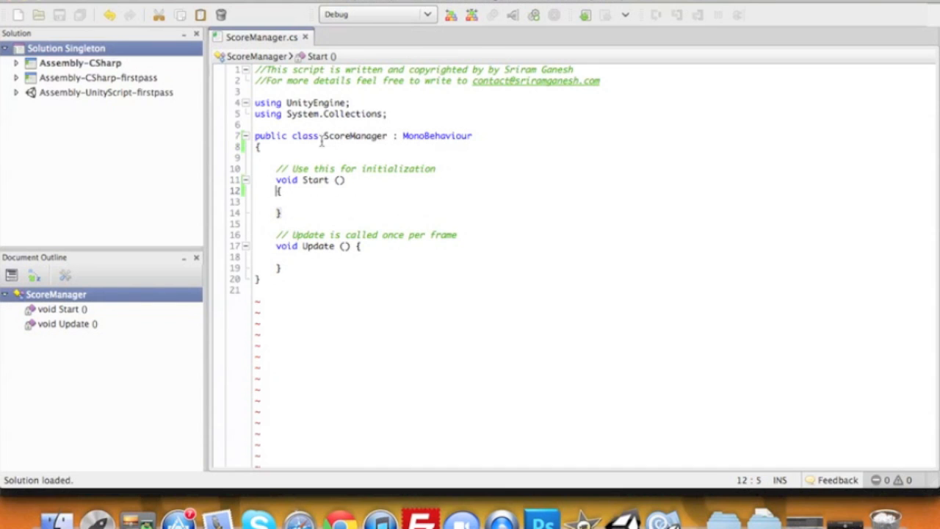
left_click(305, 153)
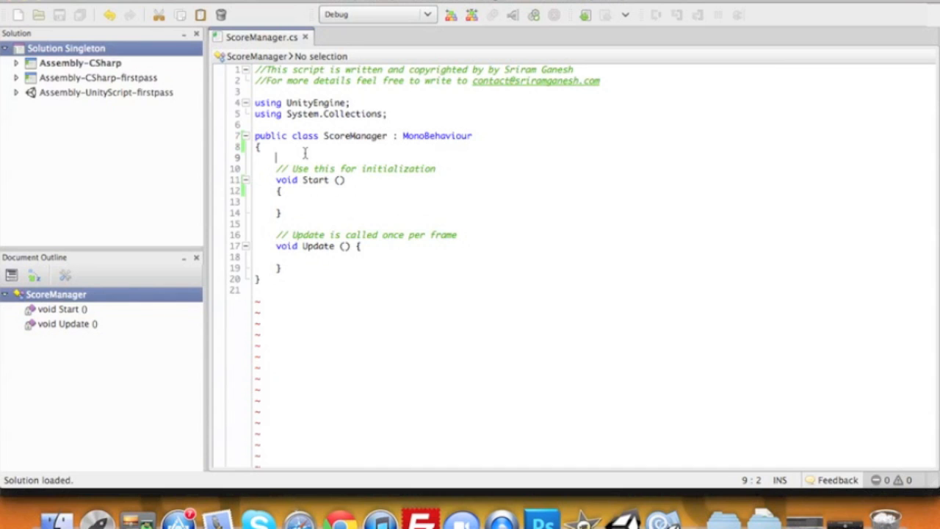
- Declare 'private static ScoreManager m_Singleton;' at the top of the class
type("private")
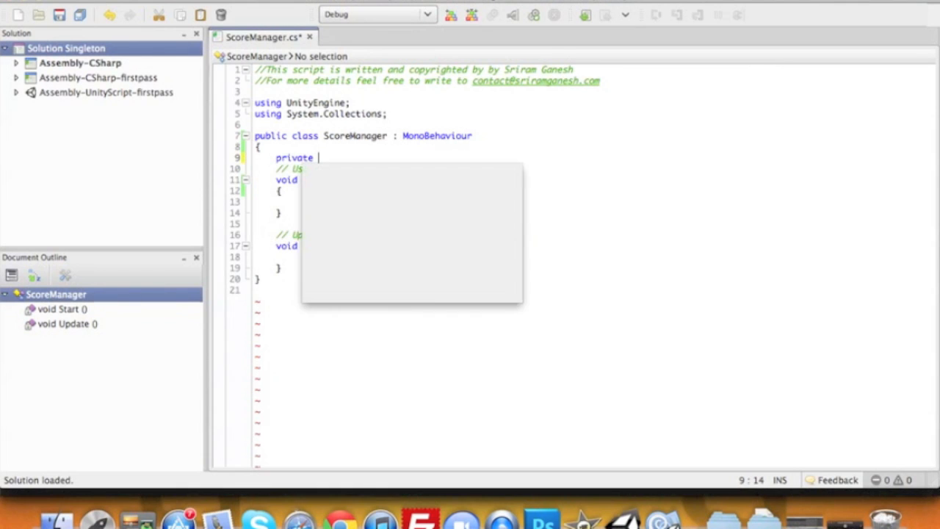
type("static")
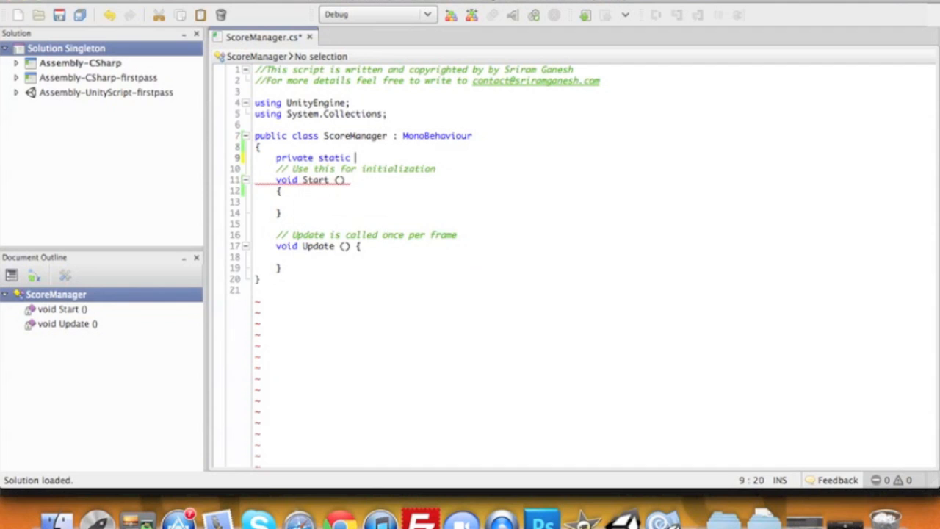
type("scoreManager m")
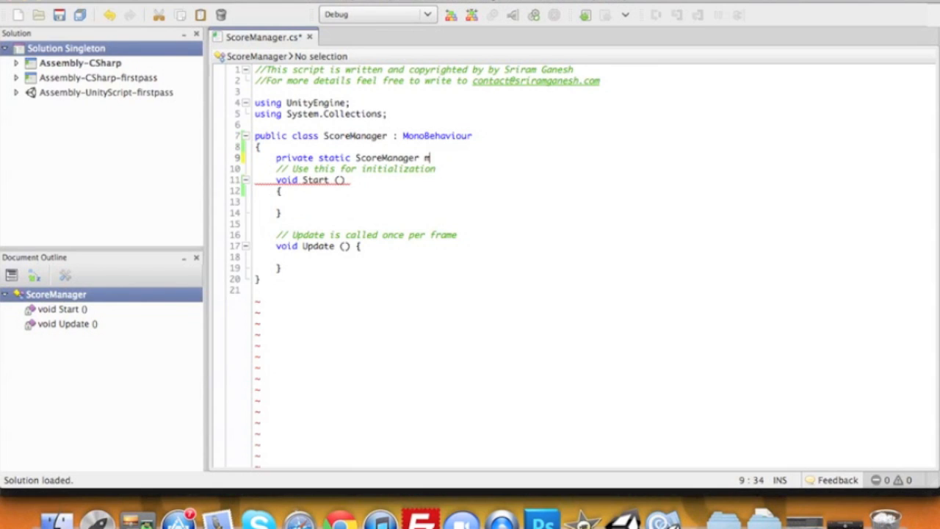
type("_Singl")
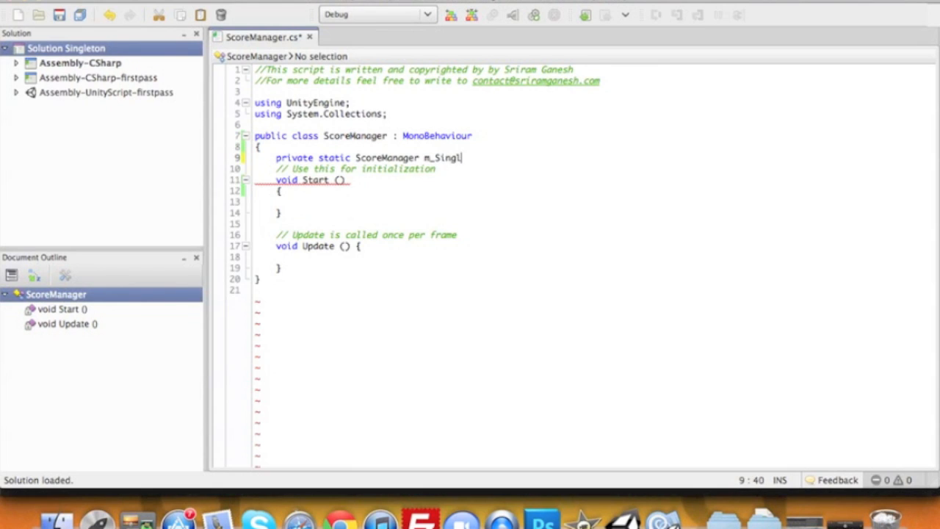
type("eton;")
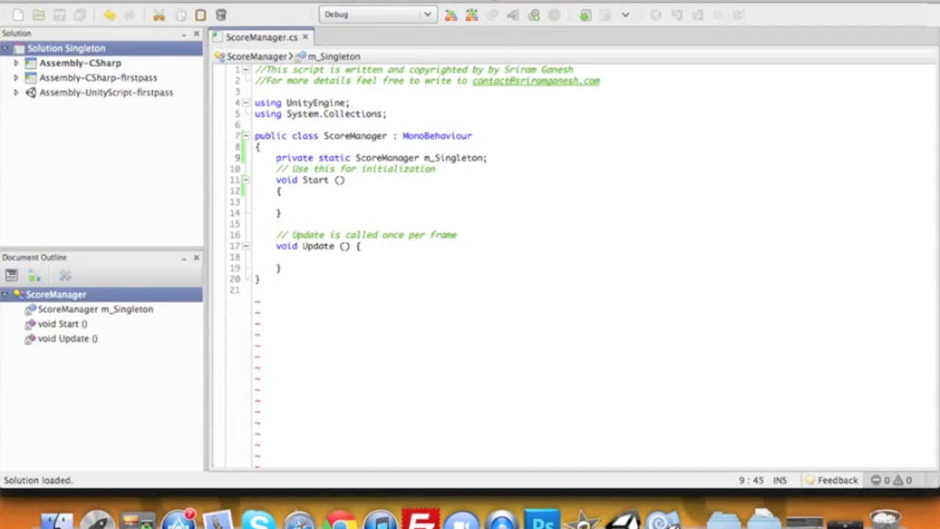
key("enter")
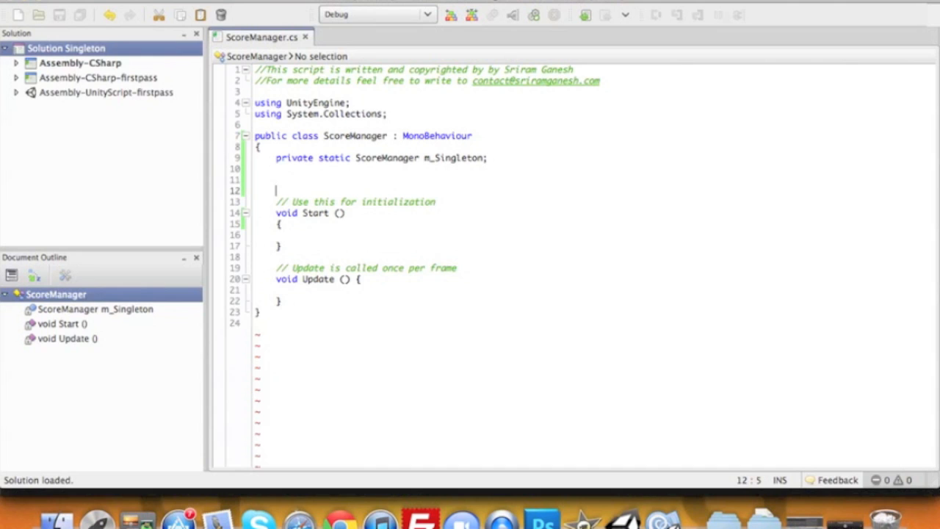
mouse_move(471, 157)
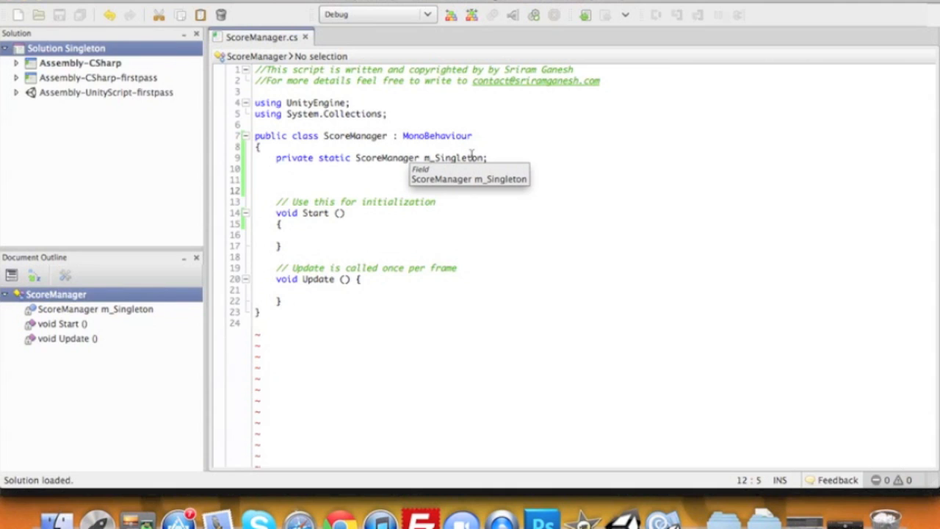
left_click(276, 191)
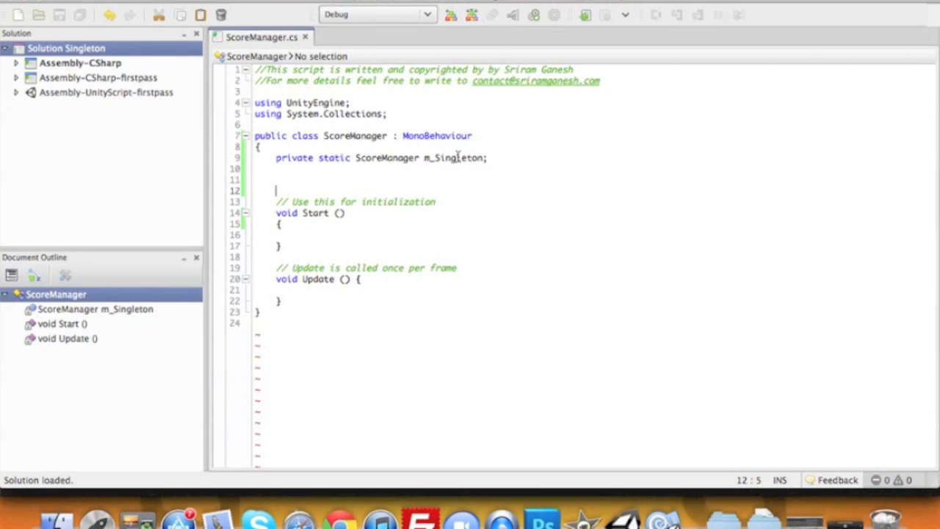
- Encapsulate m_Singleton as a public read-only property named Instance
right_click(455, 158)
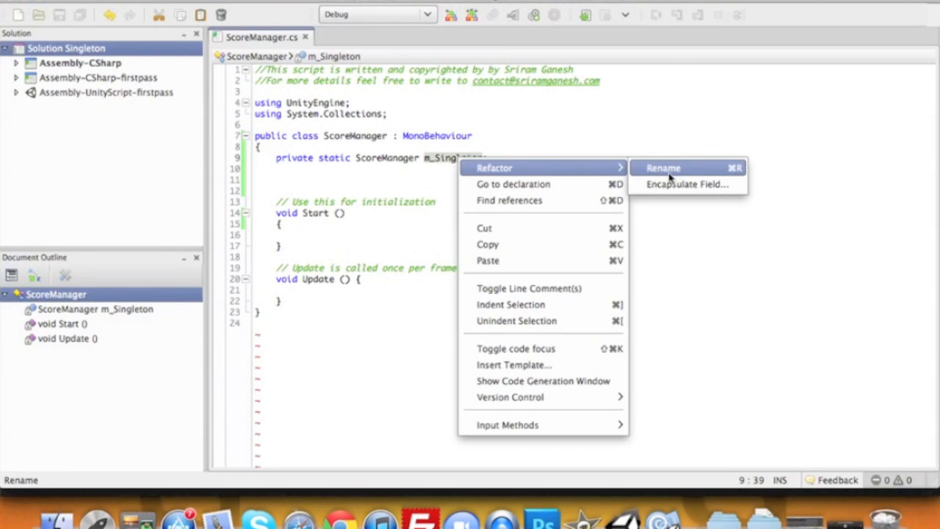
left_click(687, 184)
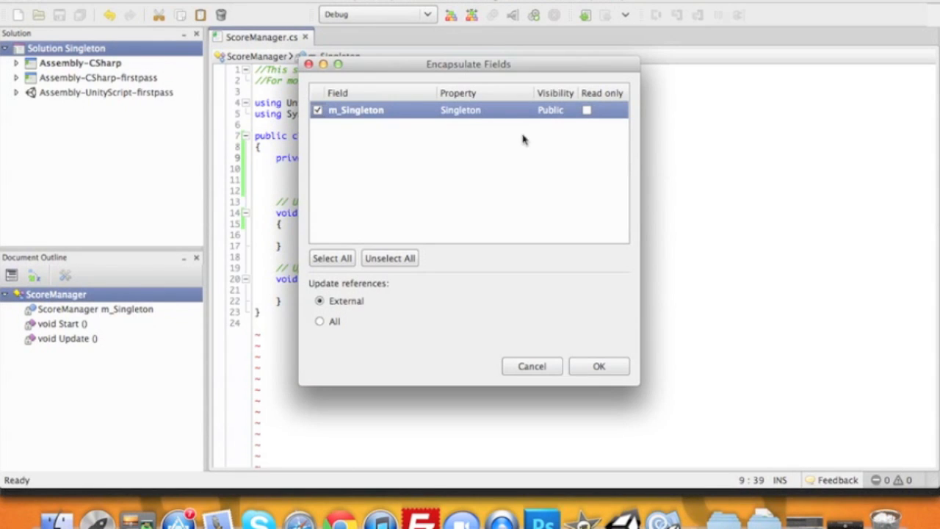
left_click(588, 110)
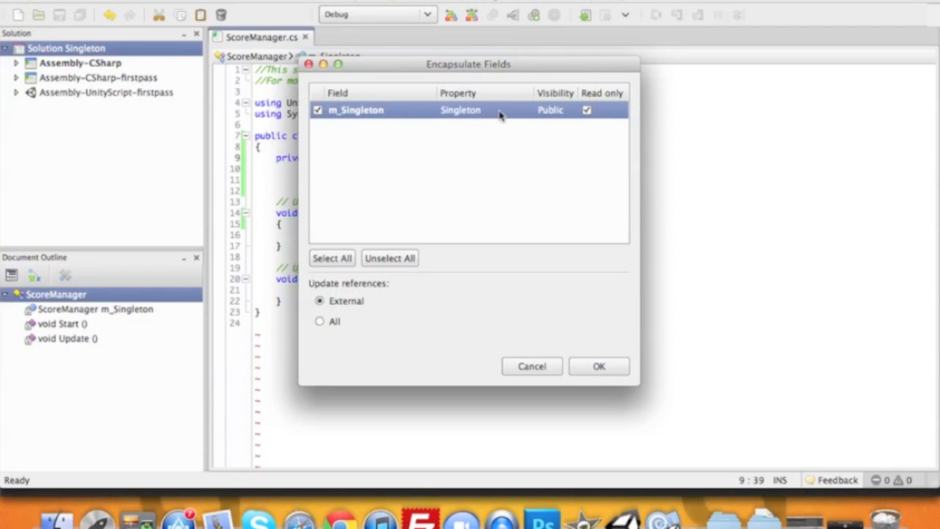
double_click(460, 109)
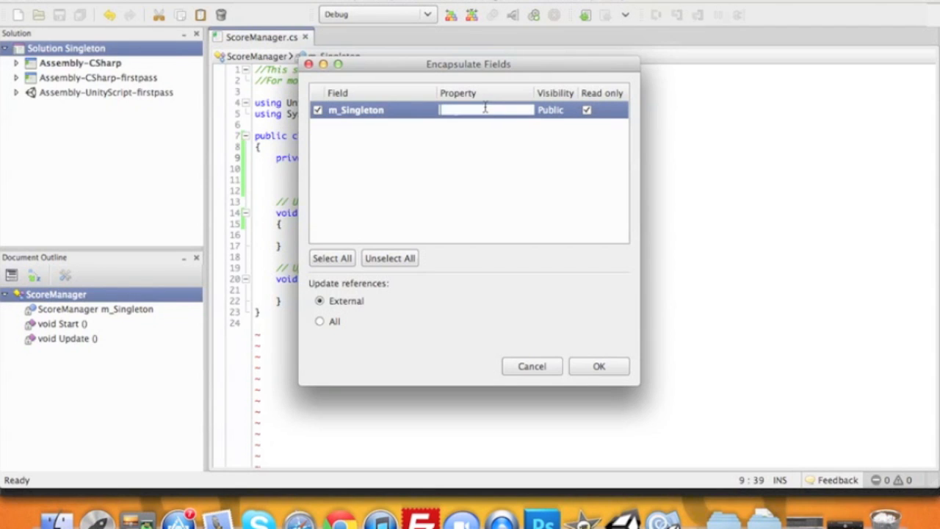
type("Instance")
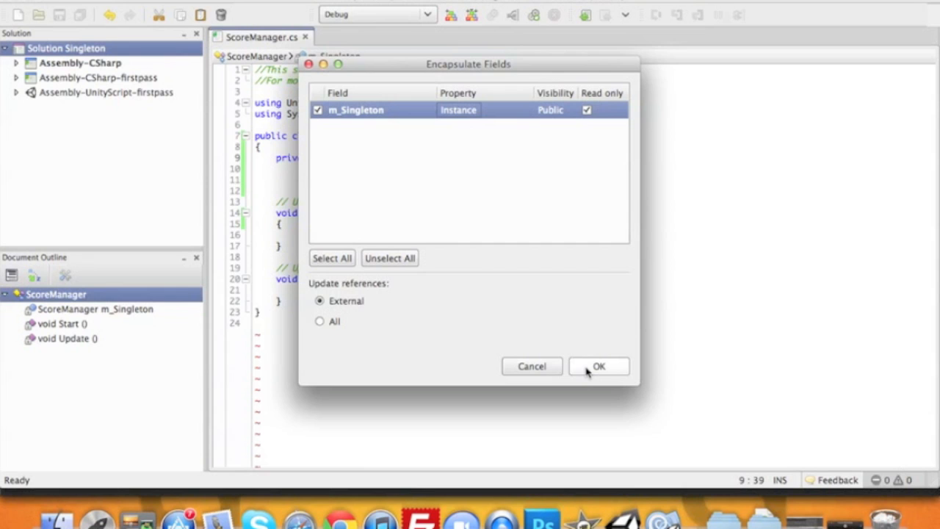
left_click(599, 366)
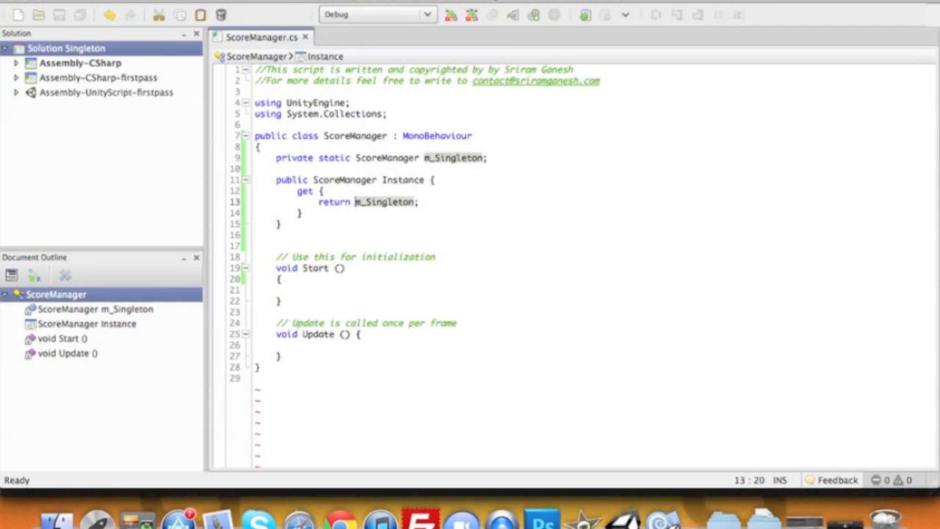
- Write protected void Awake() assigning m_Singleton = this below the Instance property
left_click(276, 243)
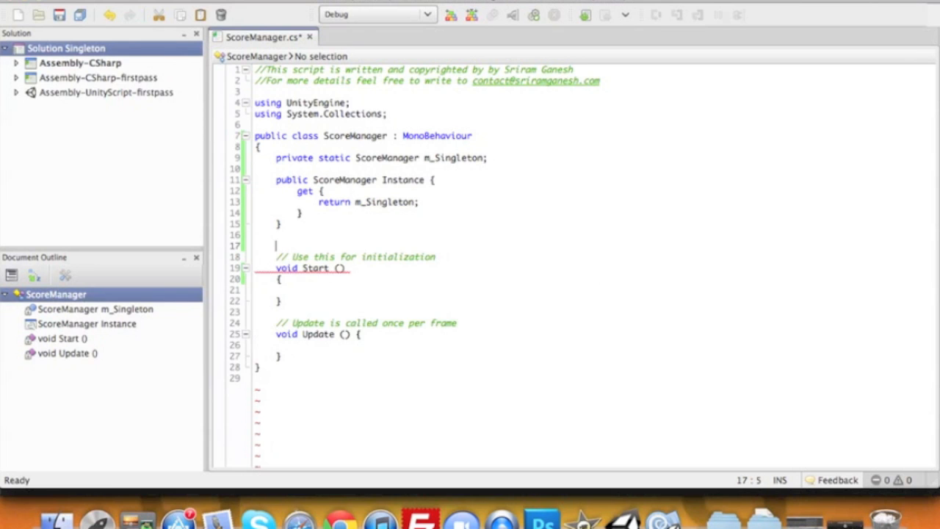
type("protected")
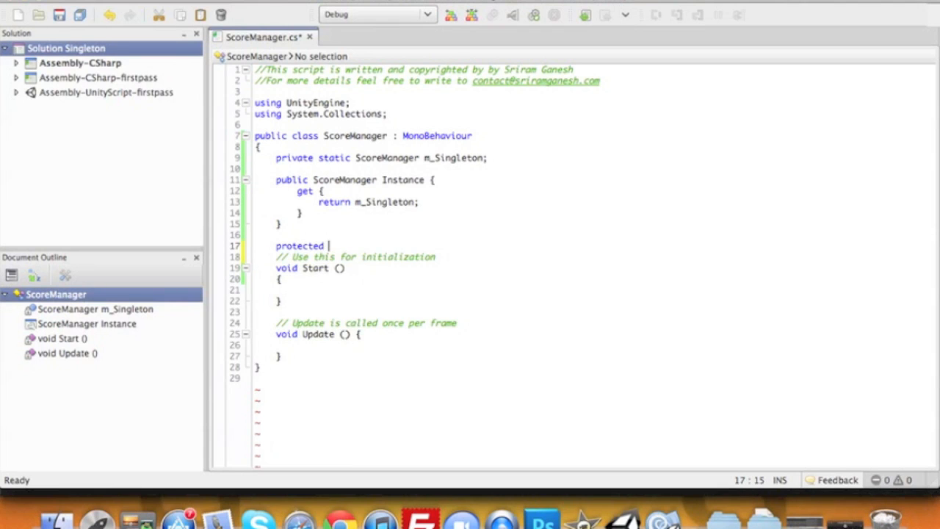
type("void")
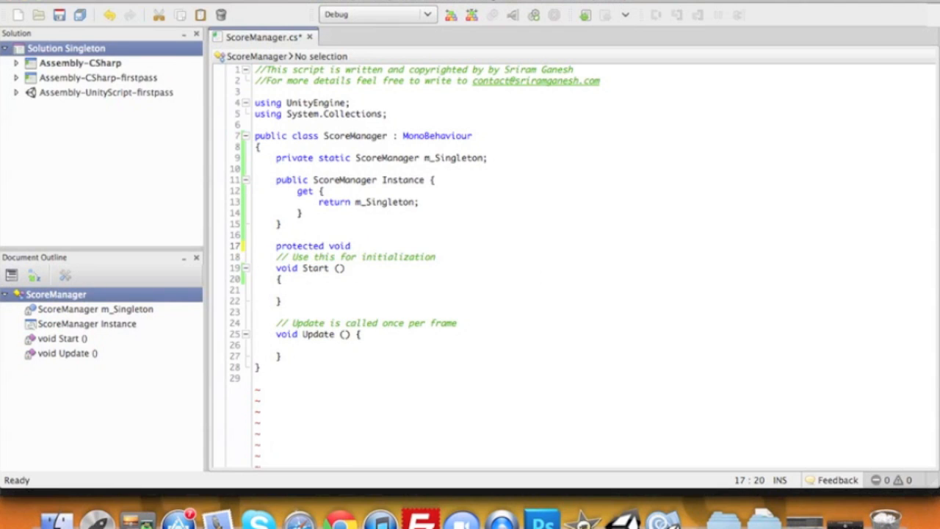
type("Awake()")
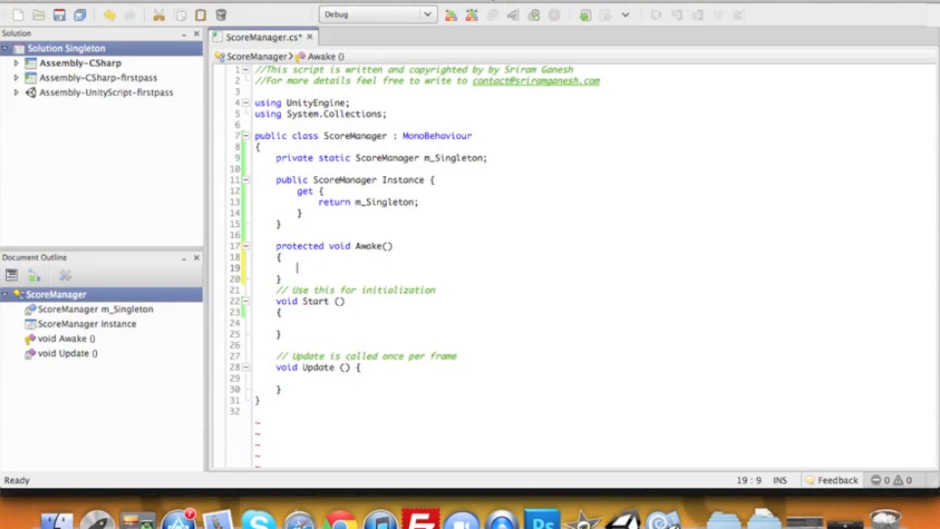
type("m_Singleton")
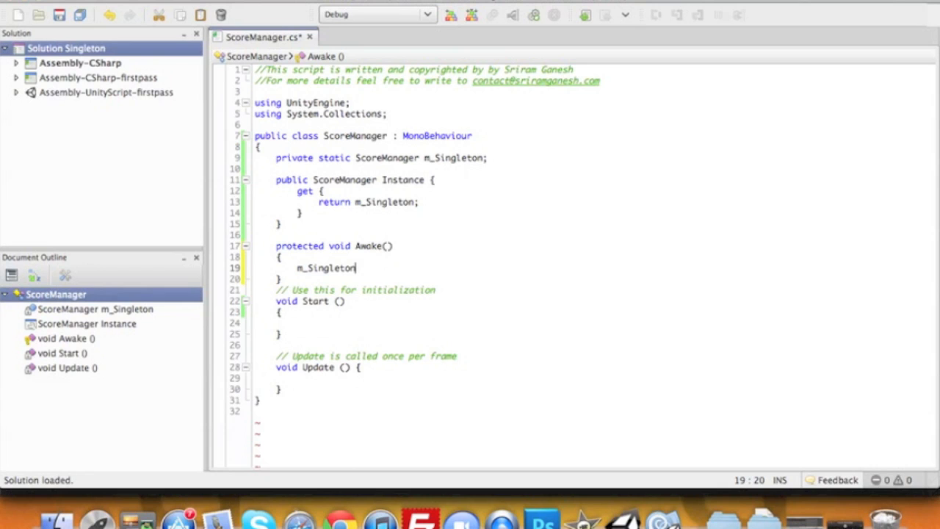
type("= this")
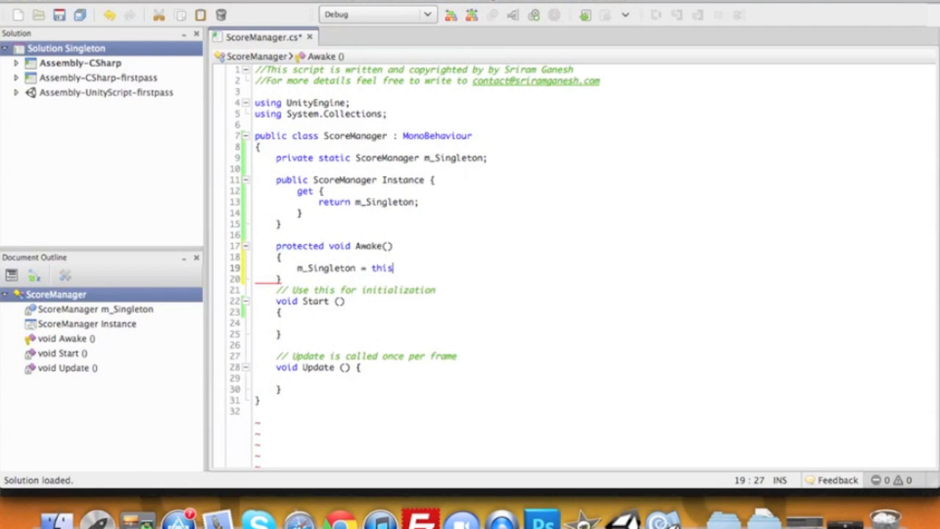
type(";")
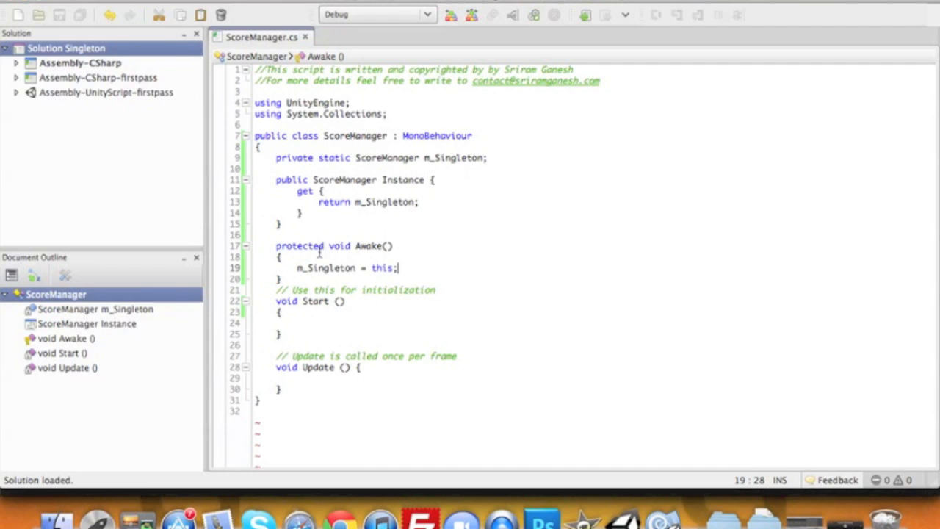
mouse_move(394, 226)
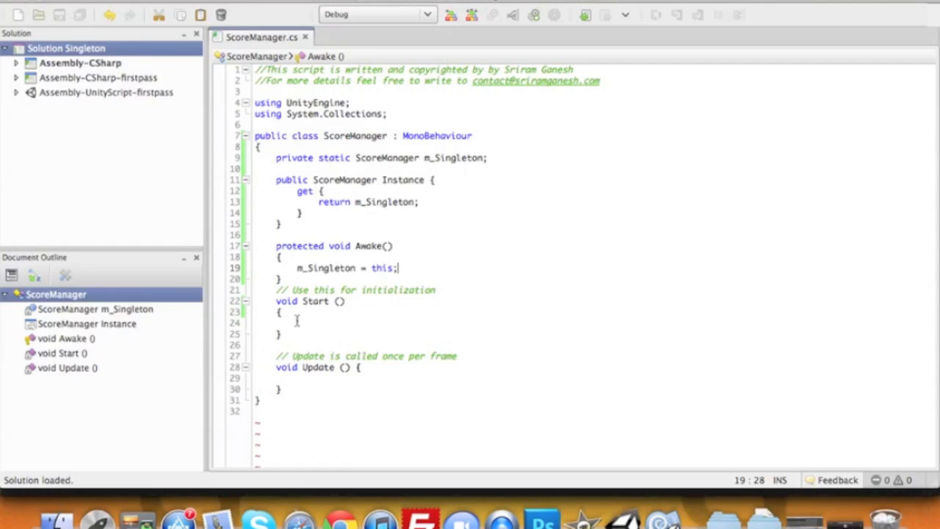
left_click(282, 279)
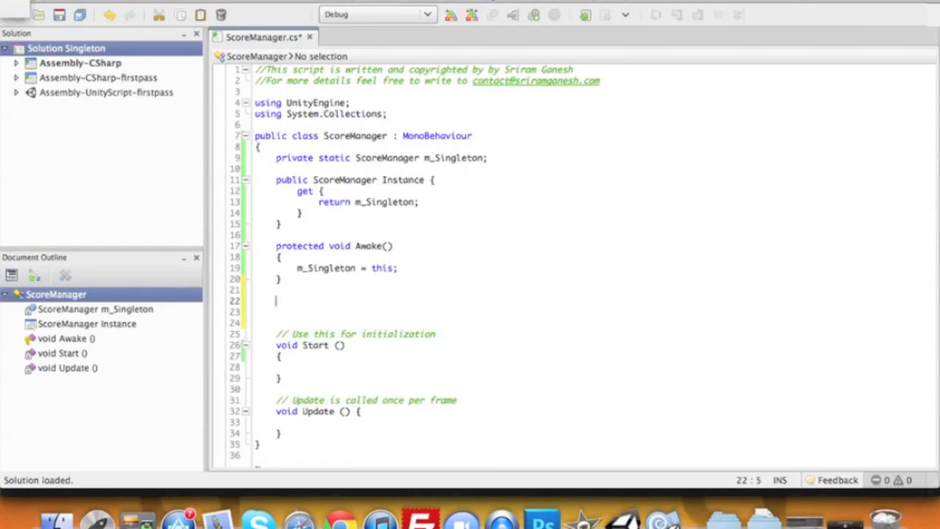
- Write an empty public void AddScore(int i) method after Awake
type("public void AddS")
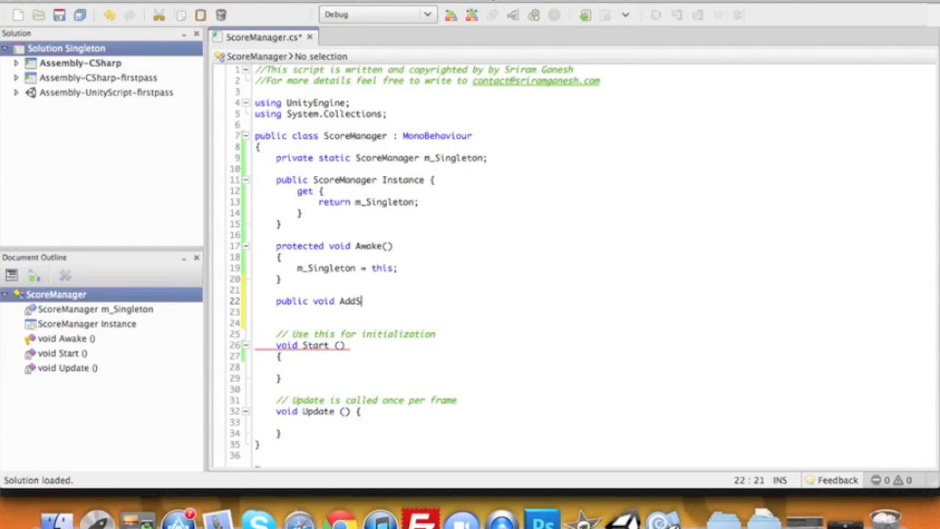
type("core()")
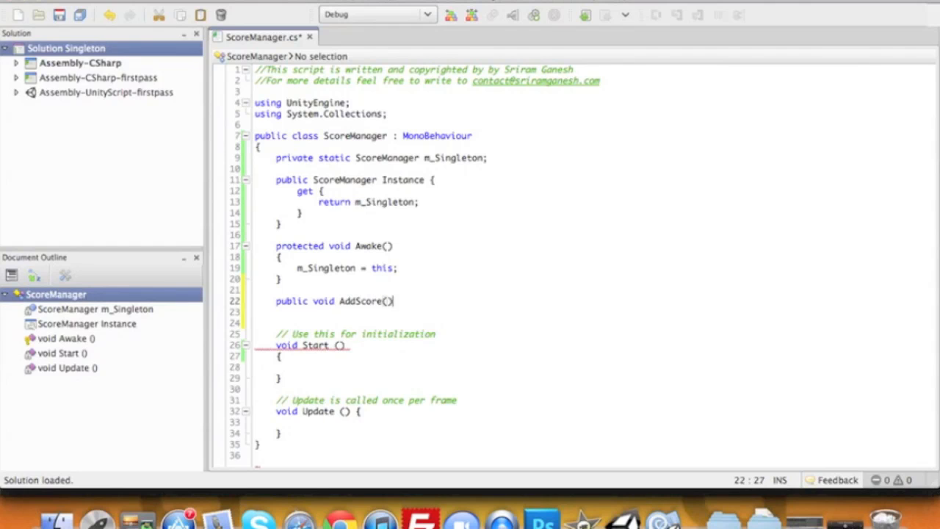
type("int i")
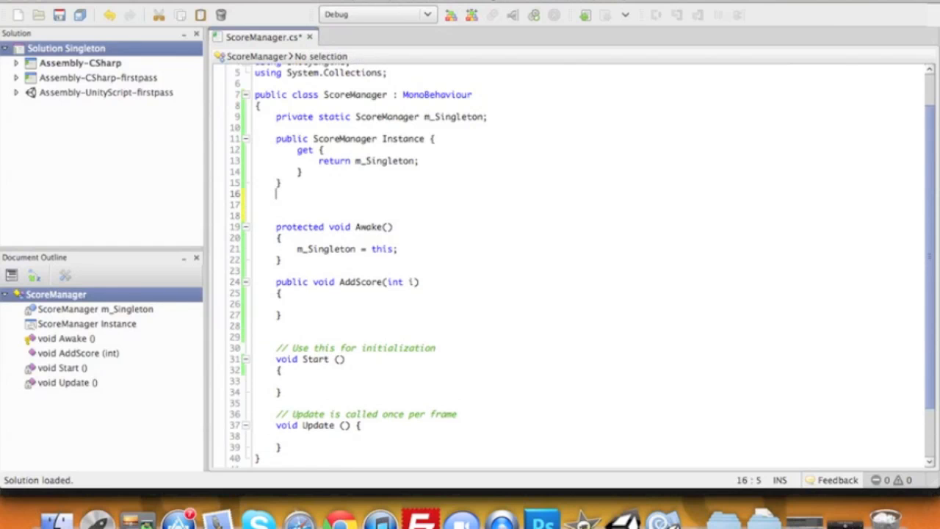
- Declare 'private int m_nFinalScore;' above Awake and save the file
type("priva")
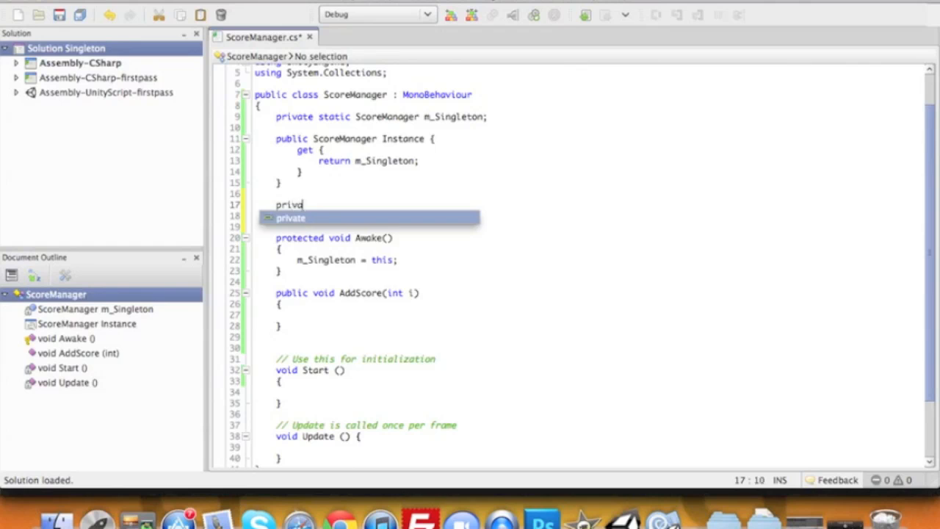
type("te int")
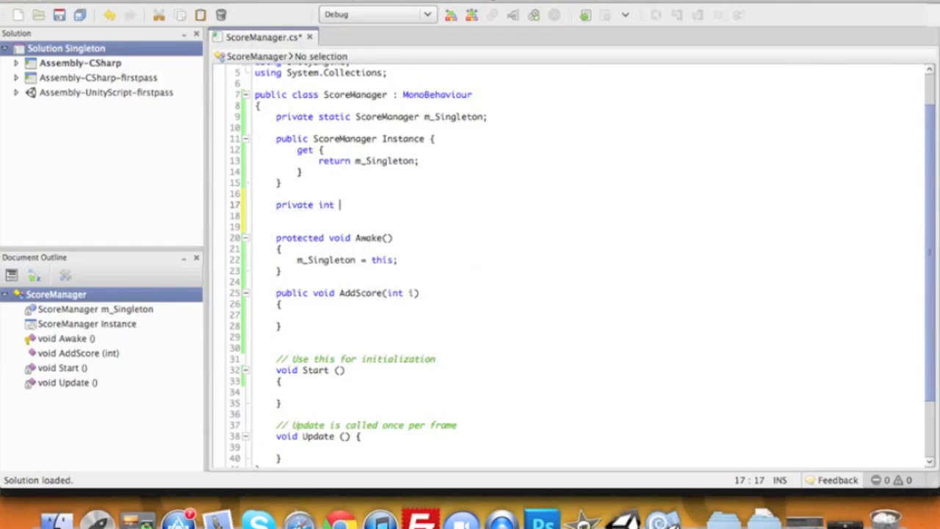
type("m")
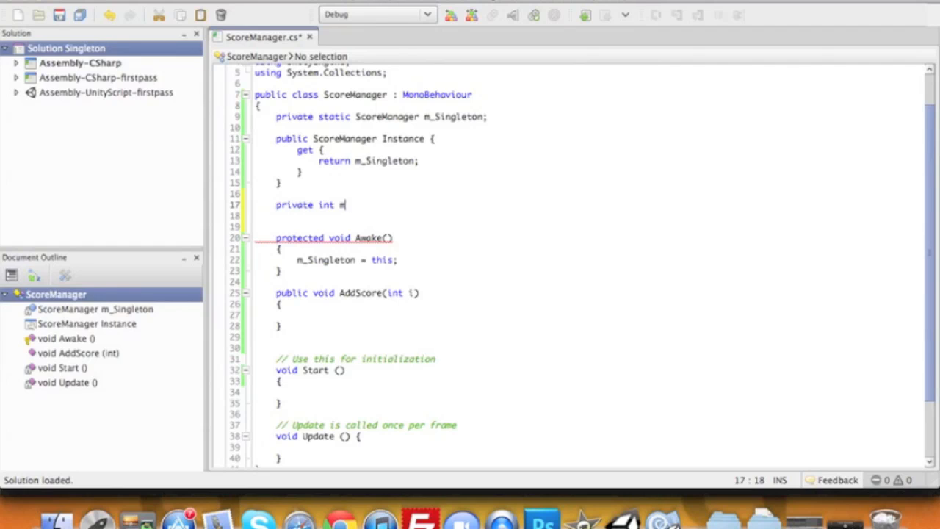
type("_n")
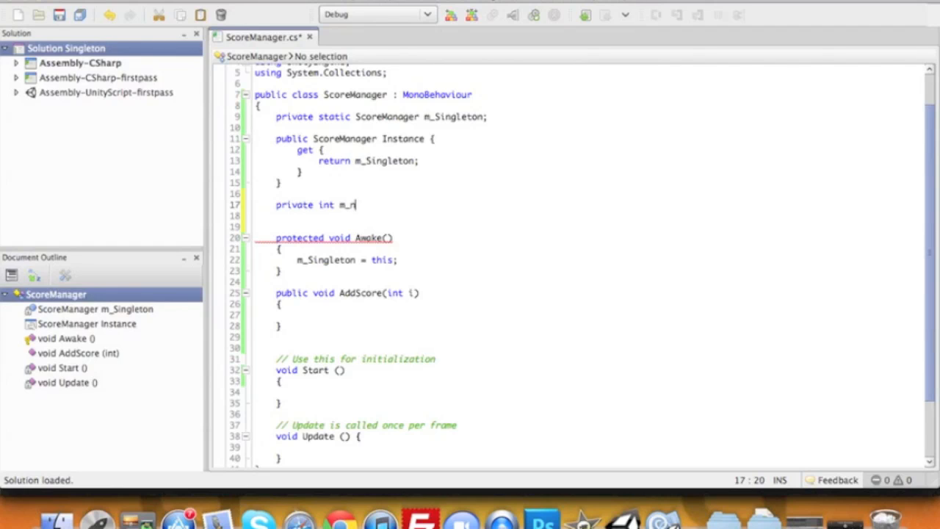
type("FinalScore")
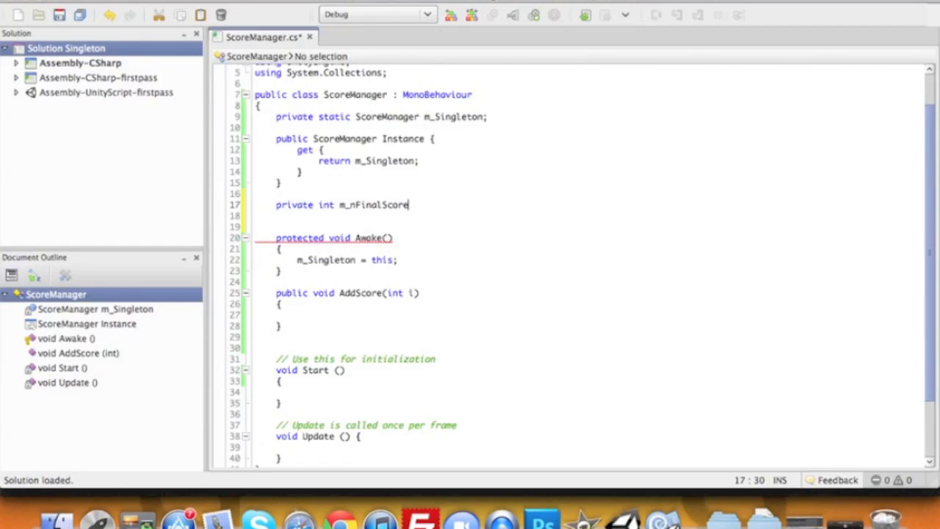
type(";")
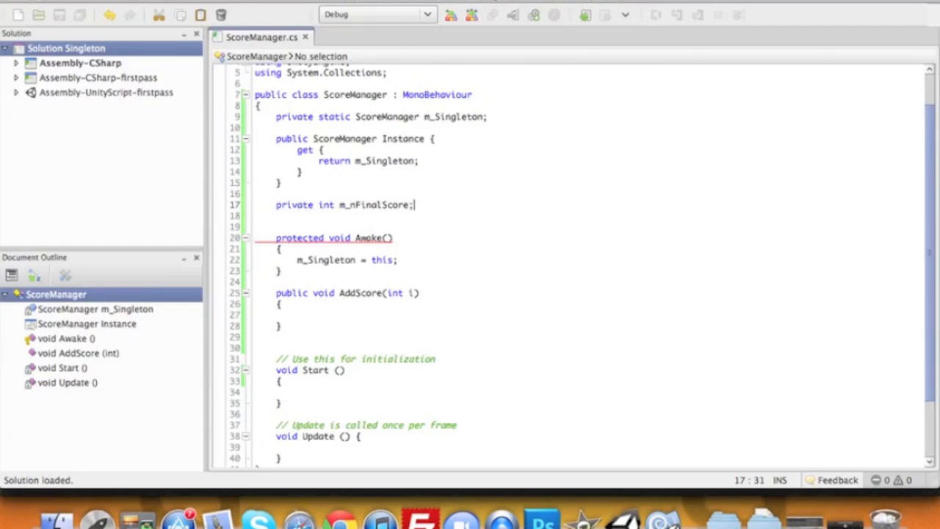
left_click(379, 204)
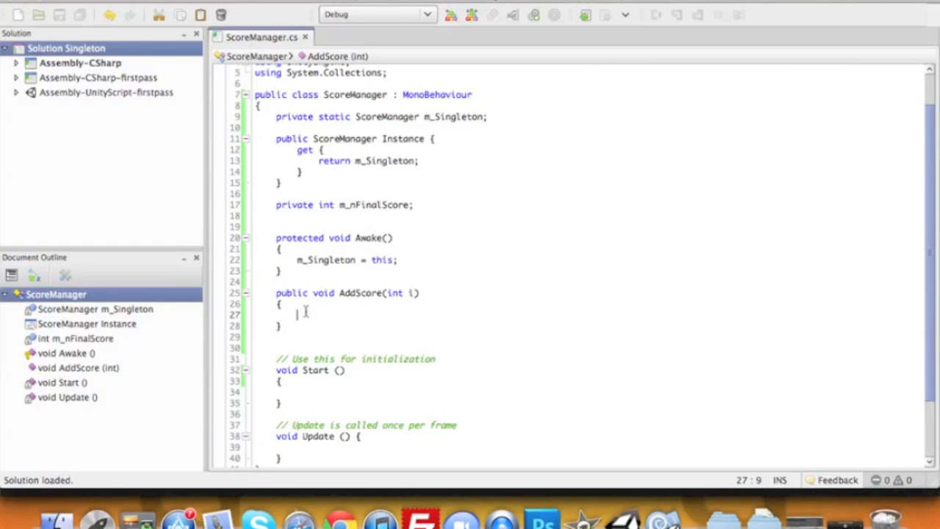
- Make AddScore do m_nFinalScore += i, then begin a new void method below it
type("FinalScore +=")
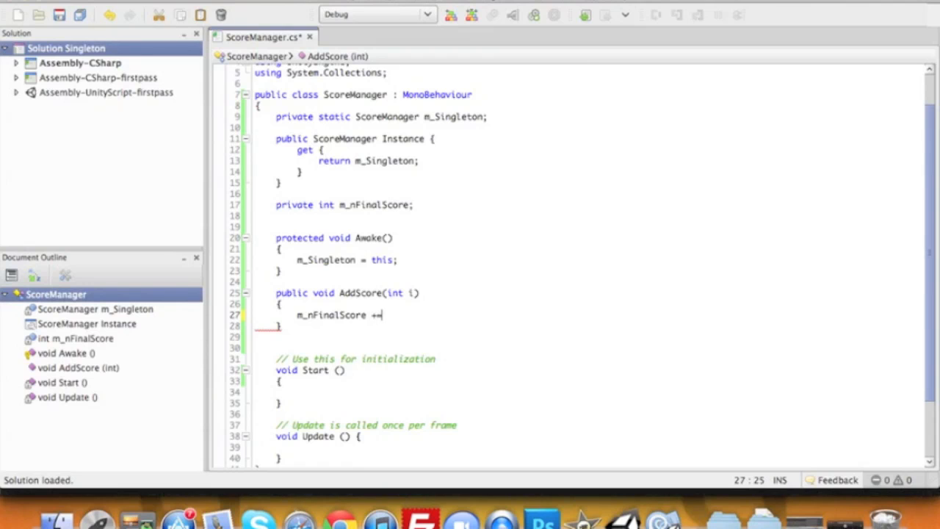
type("i")
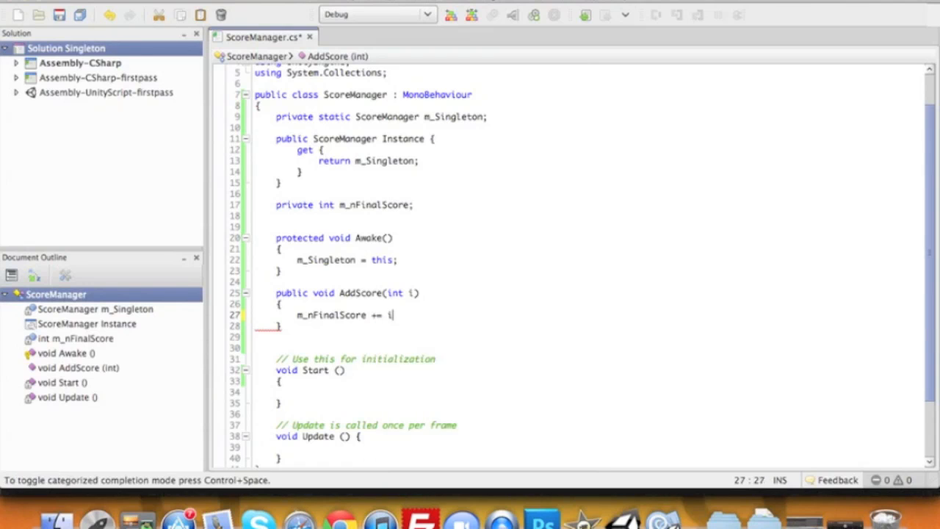
type(";")
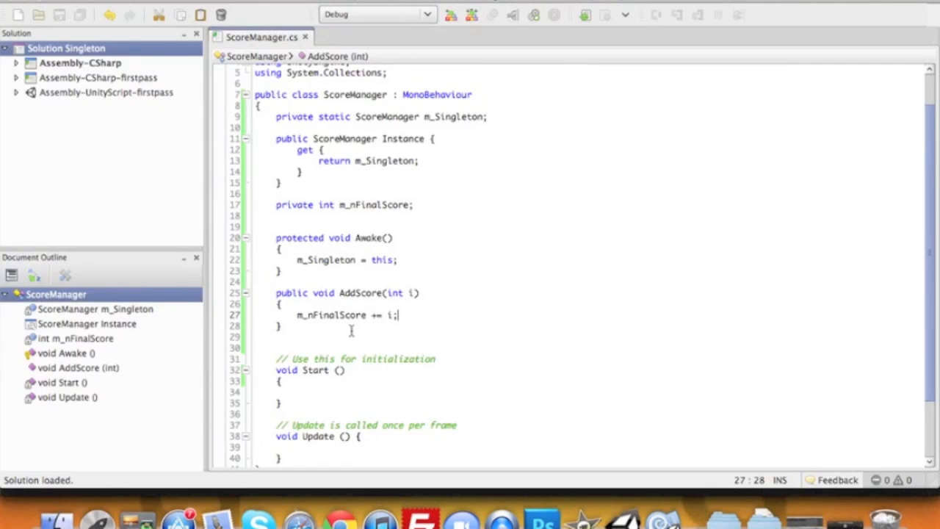
mouse_move(400, 300)
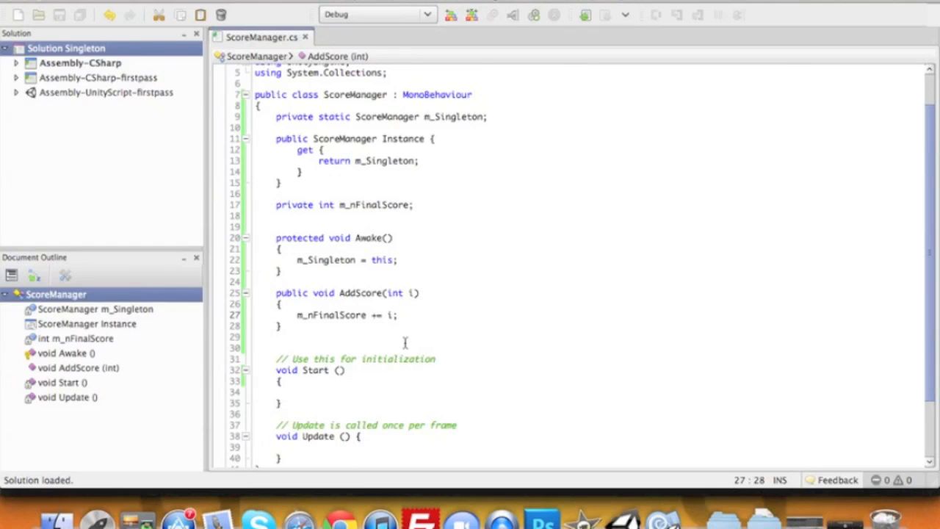
mouse_move(352, 318)
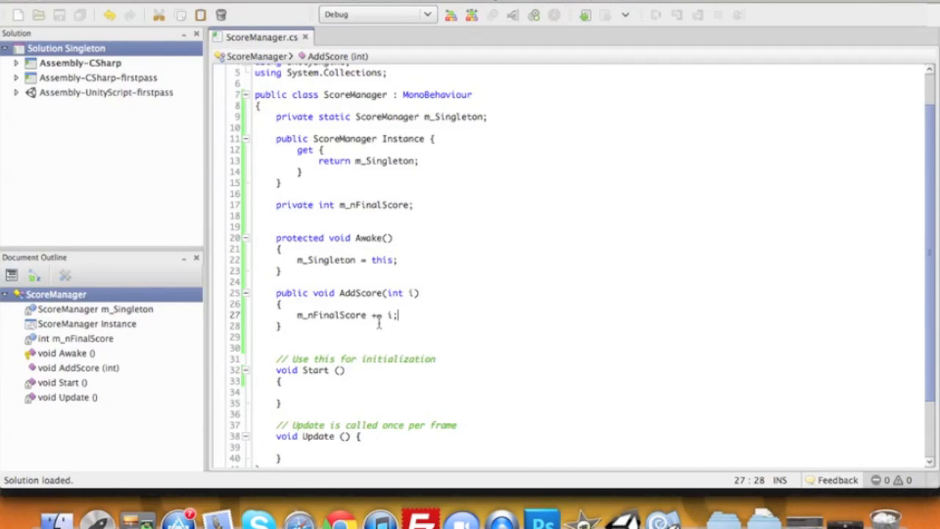
mouse_move(400, 329)
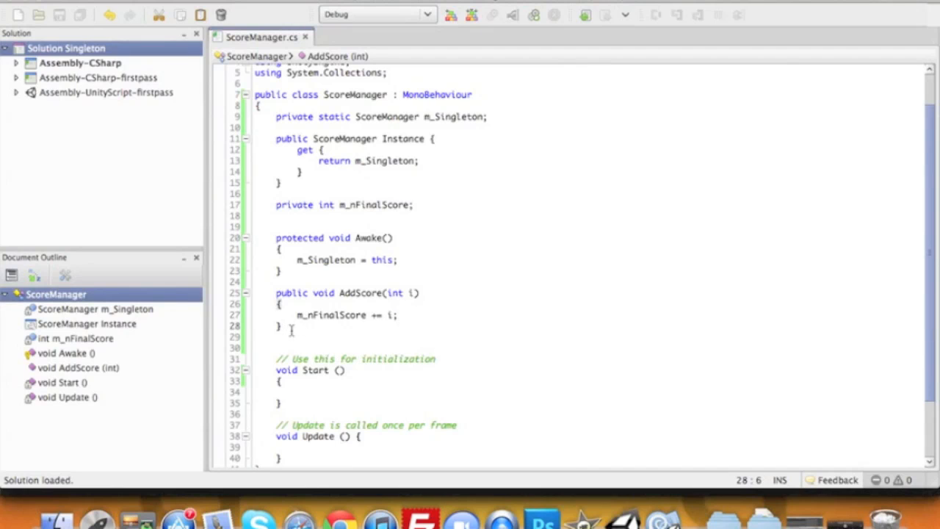
type("void")
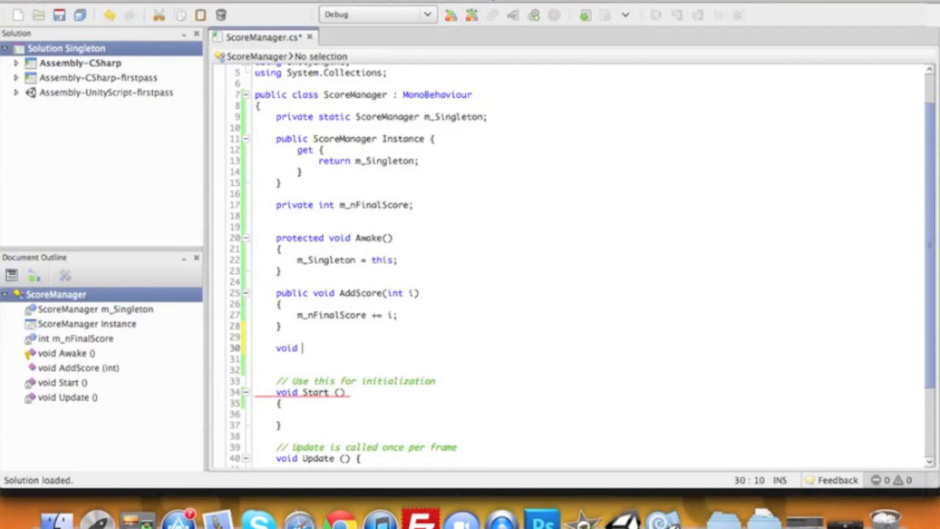
- Write OnGUI calling GUI.Box(new Rect(100,100,100,100), "Final Score: " + m_nFinalScore)
type("OnGUI(")
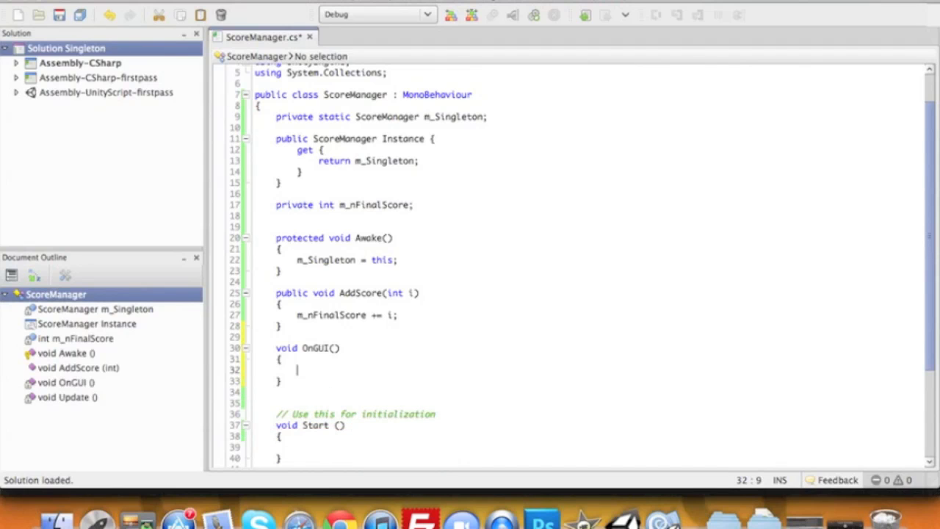
type("gui")
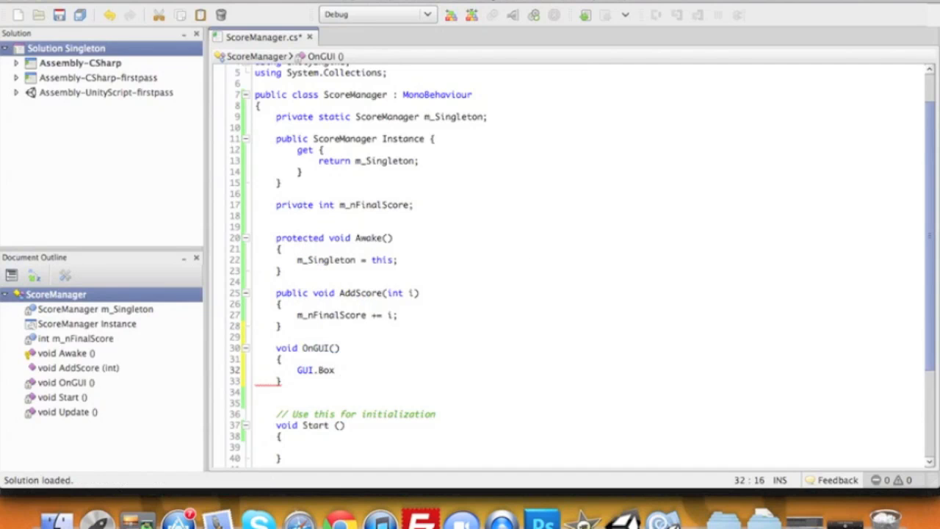
type("new)")
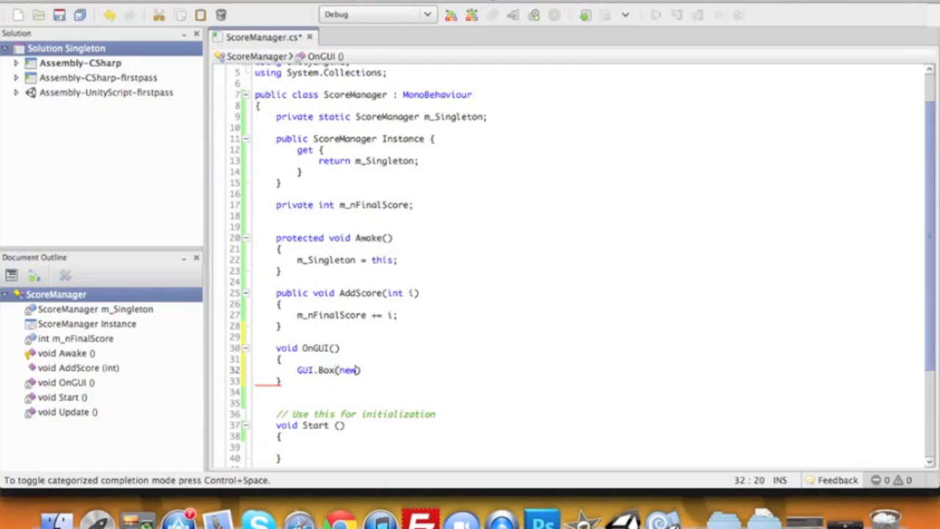
type("red")
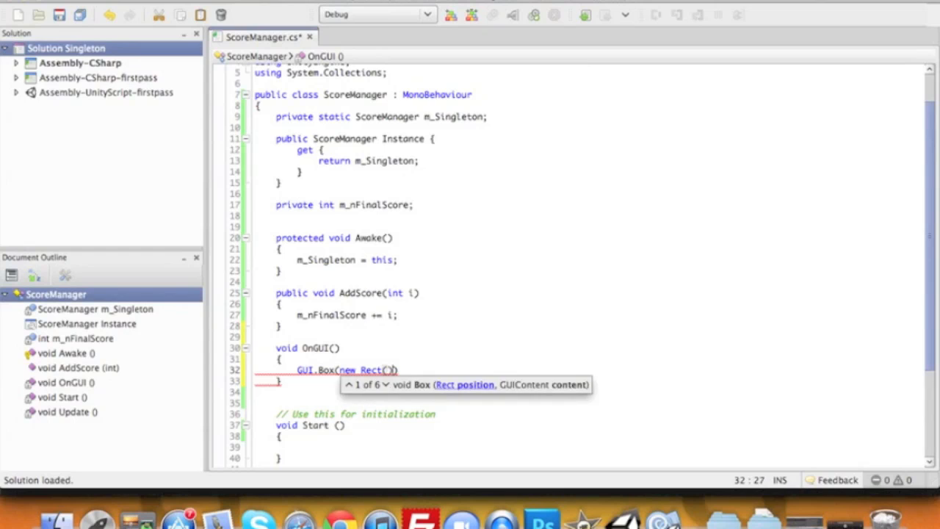
type("10")
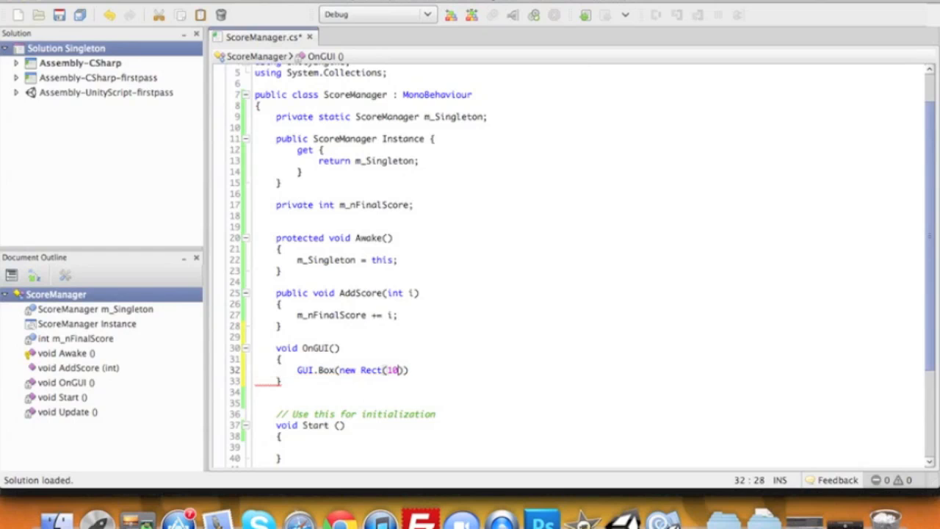
type("0")
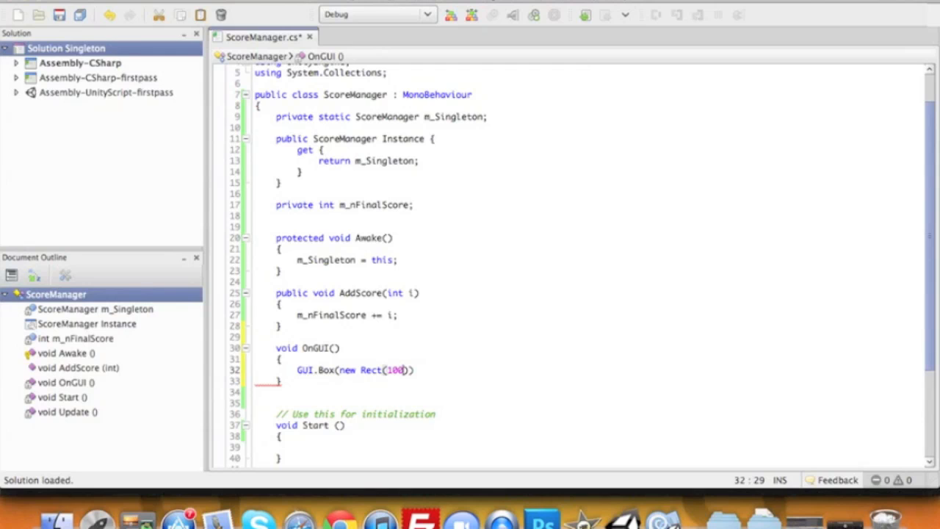
type(",100,")
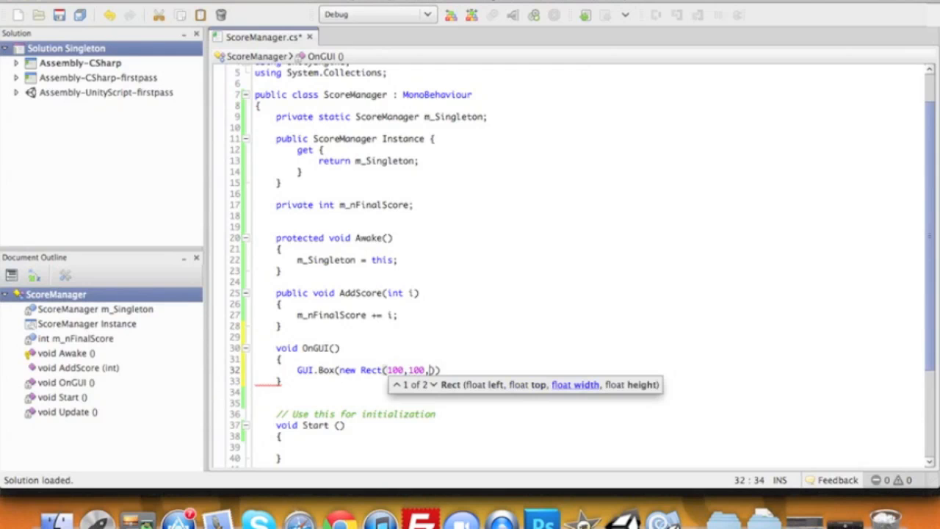
type("100,100")
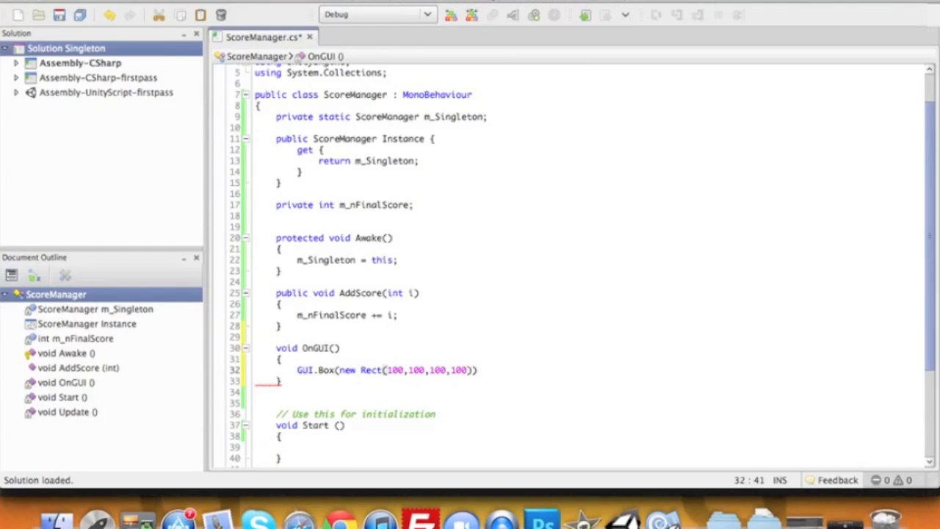
type(",\"Final Score: \" +")
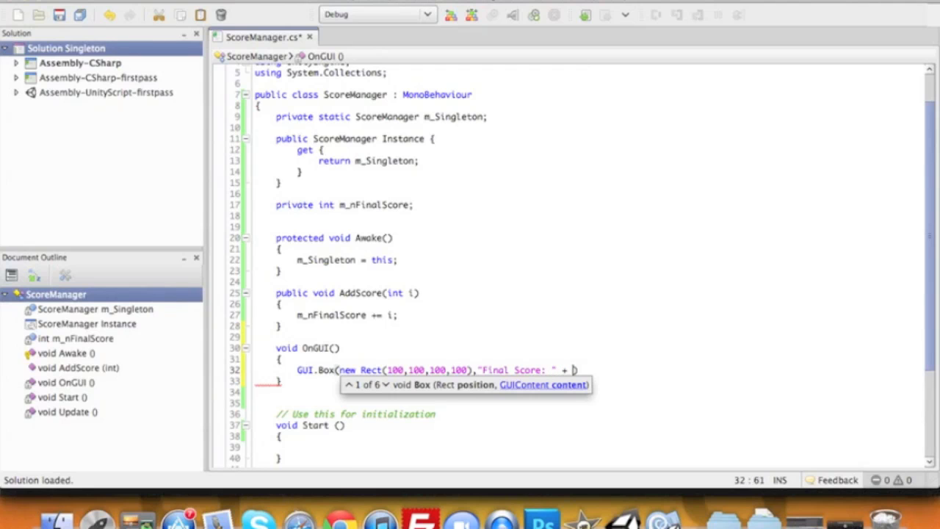
type("m_fin")
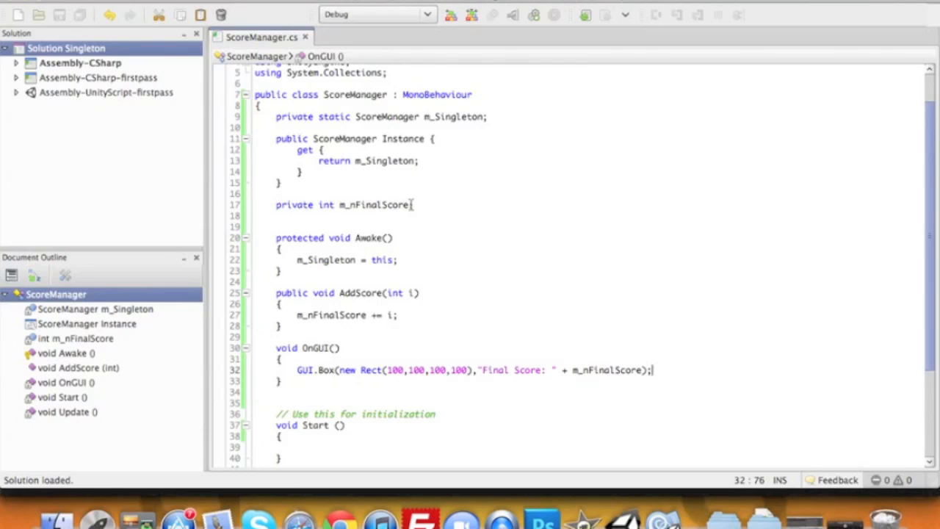
- Initialise m_nFinalScore to 0
type("= 0")
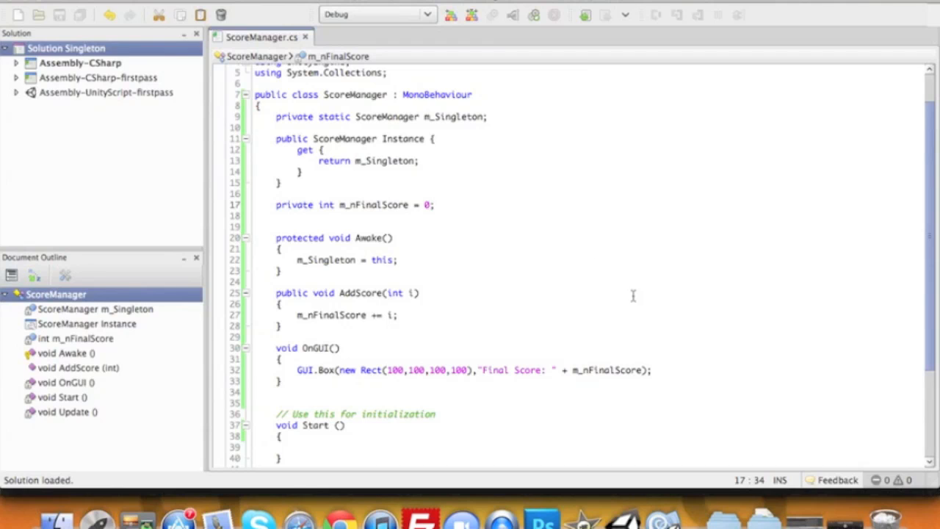
mouse_move(497, 335)
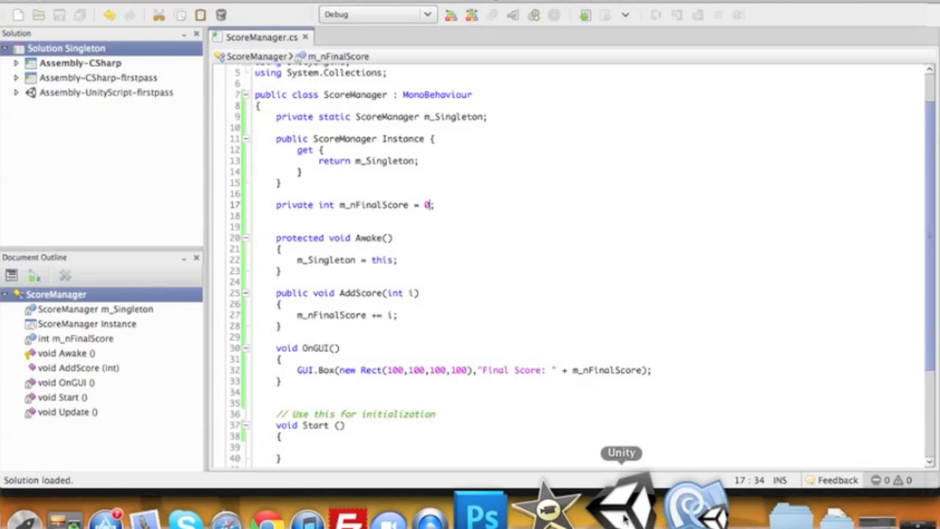
- Back in Unity, create an empty game object and rename it _App
left_click(620, 502)
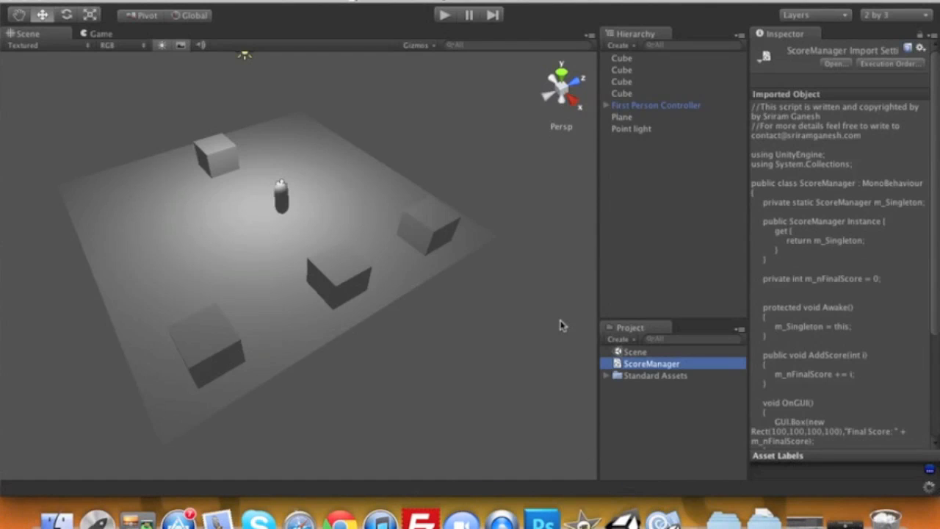
mouse_move(595, 126)
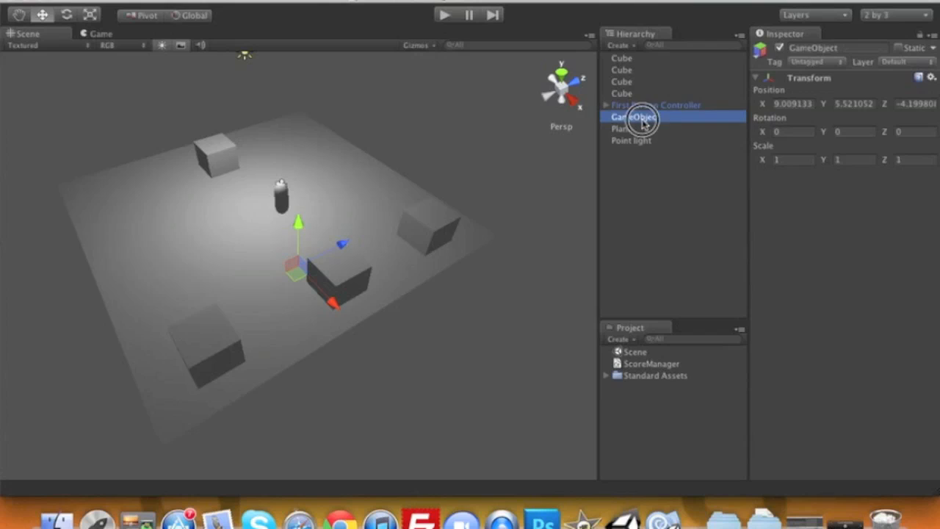
double_click(636, 117)
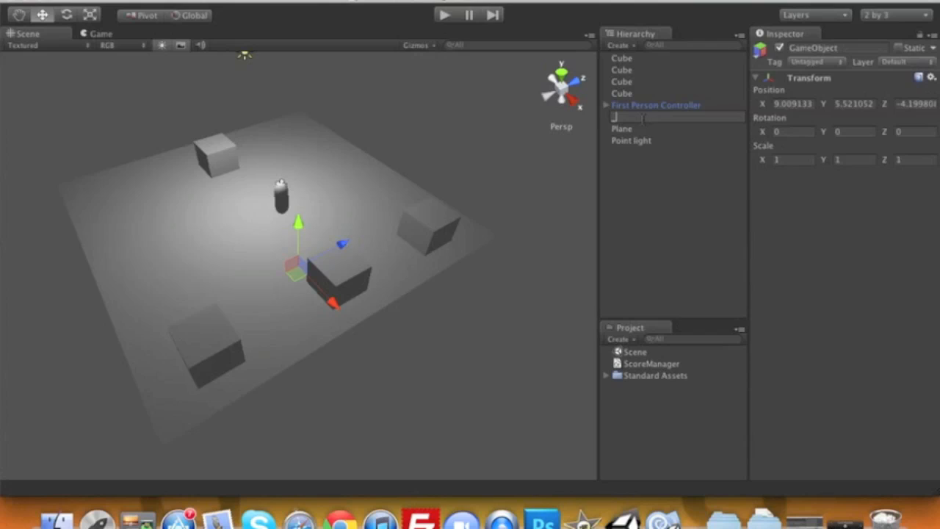
type("App")
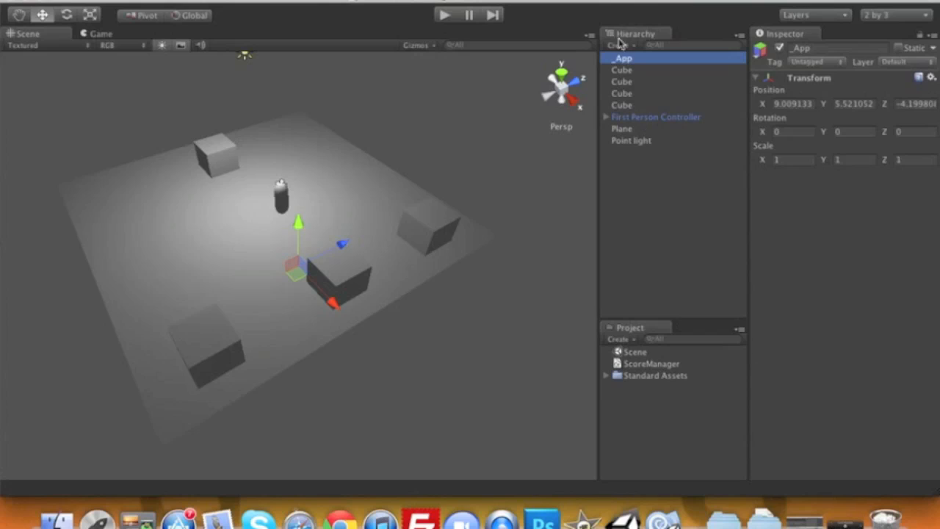
mouse_move(635, 144)
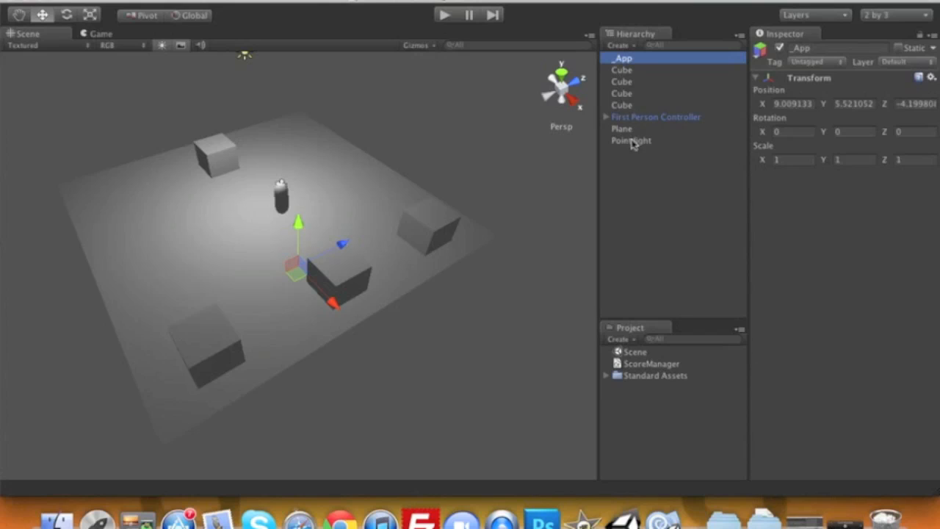
mouse_move(649, 321)
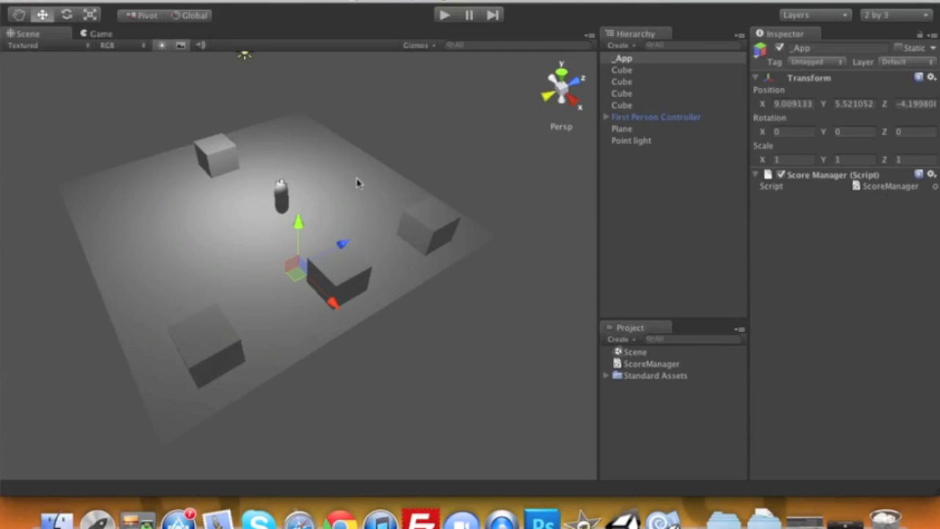
mouse_move(247, 163)
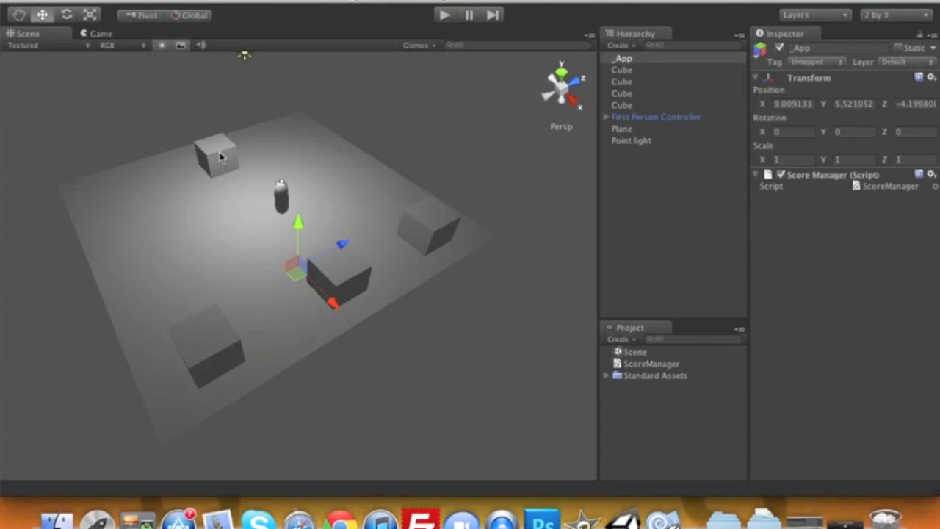
mouse_move(349, 288)
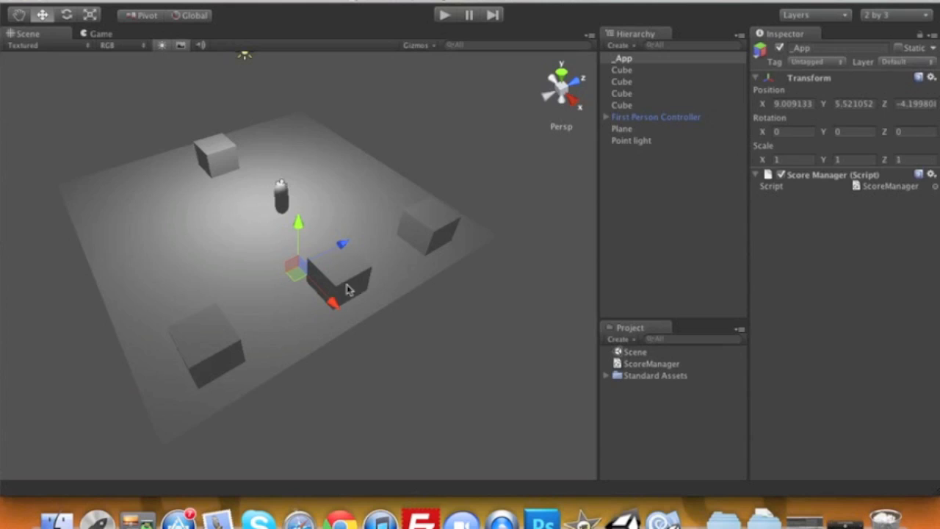
mouse_move(388, 265)
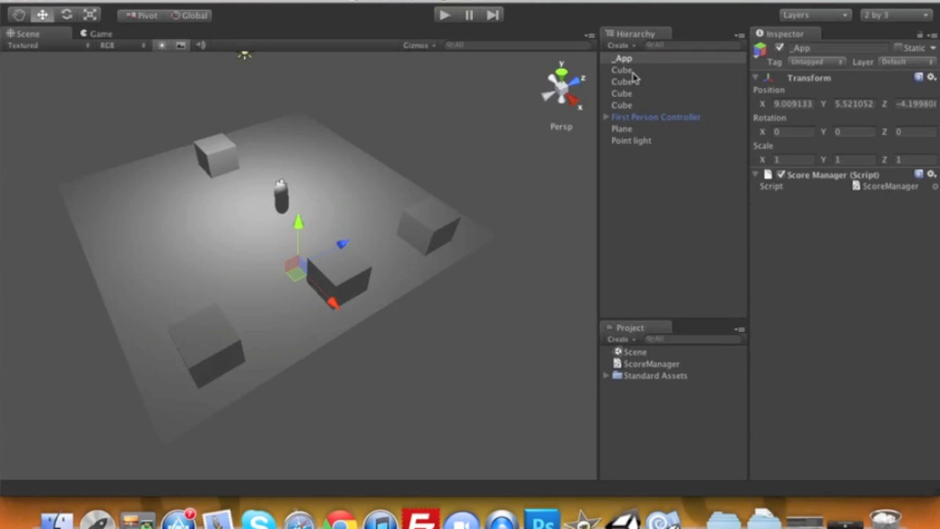
- Inspect each cube's collider in turn to confirm its trigger setting, then clear the selection
left_click(624, 69)
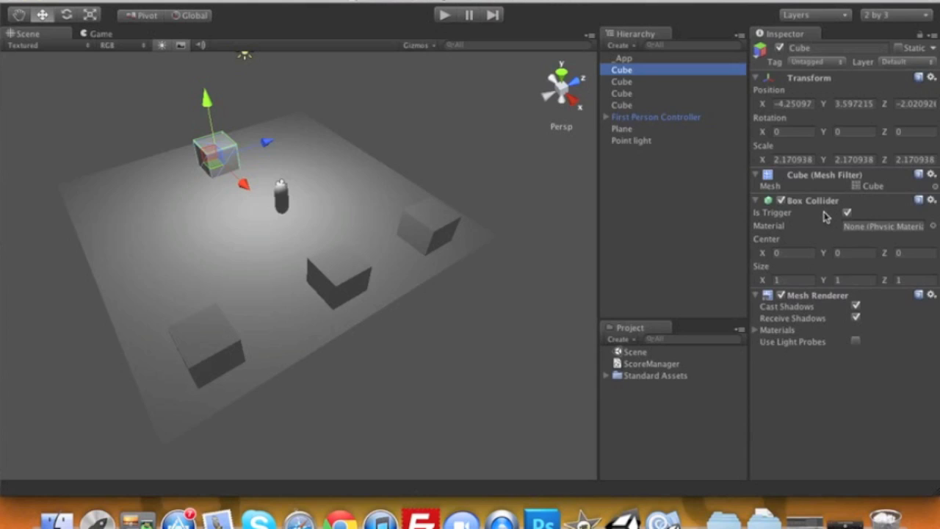
mouse_move(867, 217)
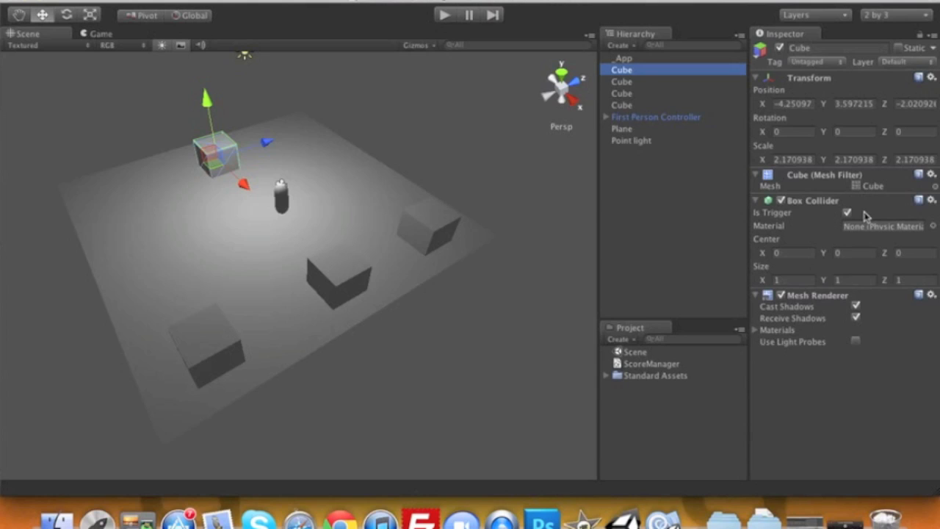
left_click(624, 94)
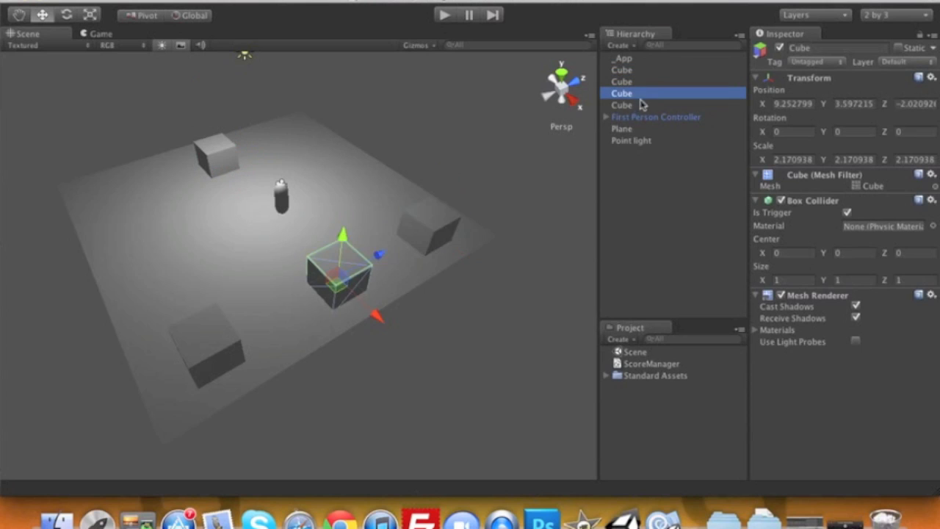
left_click(622, 105)
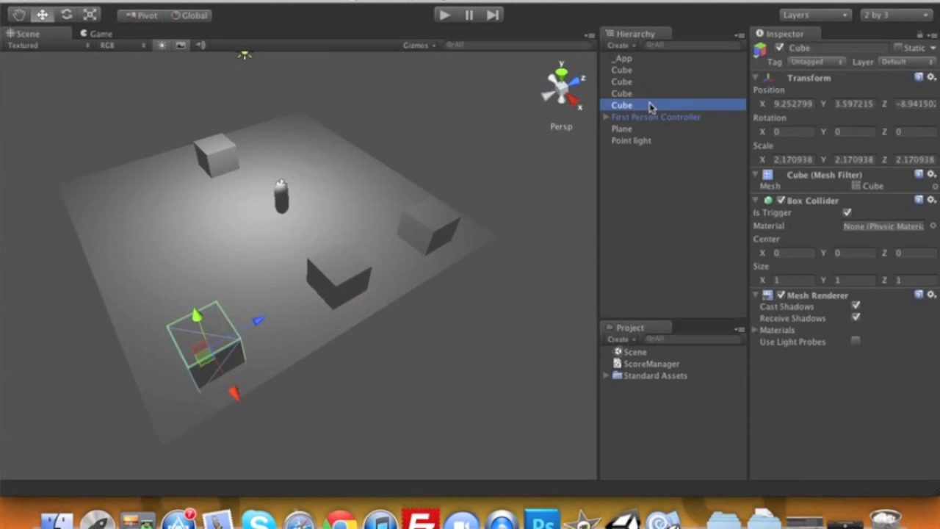
left_click(637, 228)
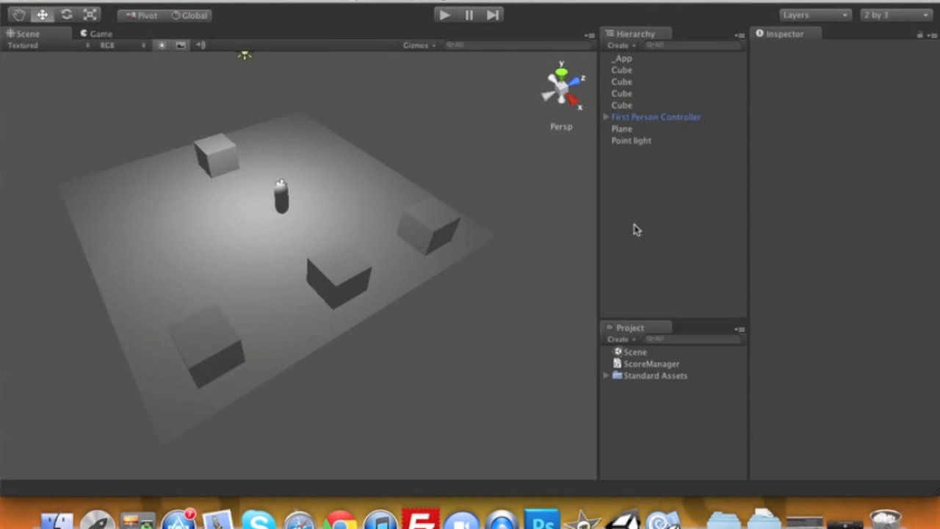
- Create a new C# script named Cube in the project assets
left_click(620, 338)
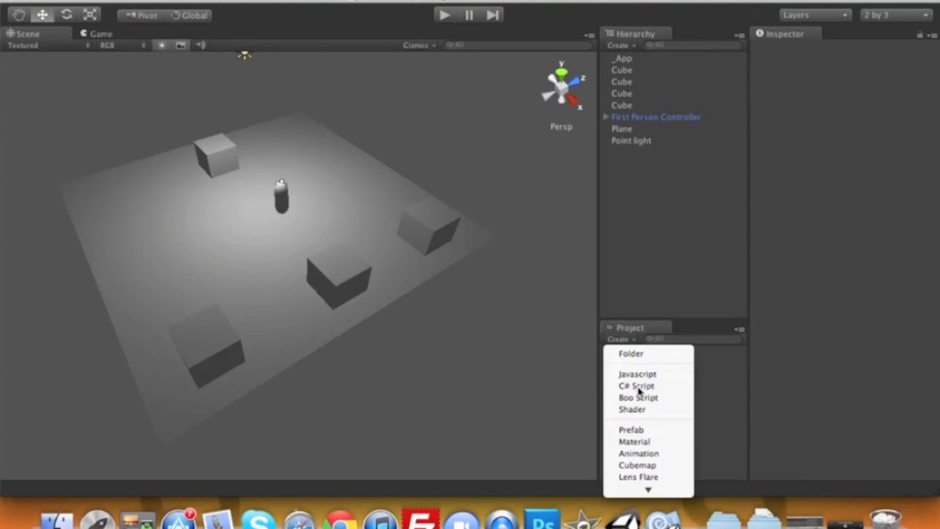
left_click(638, 385)
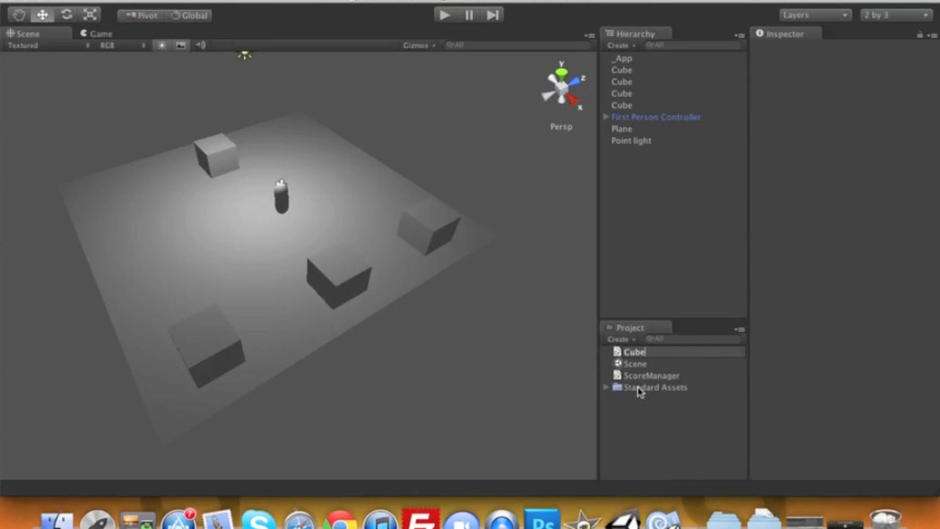
right_click(634, 351)
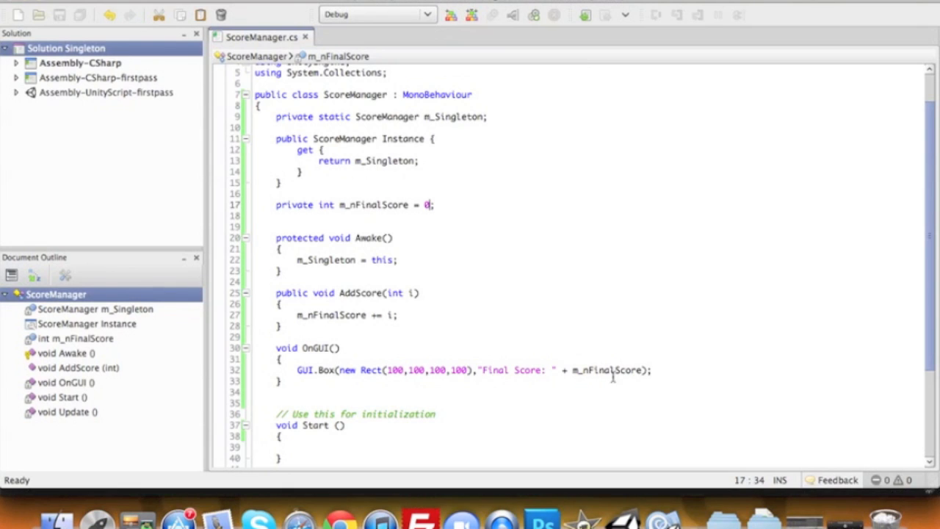
- Remove the default Start and Update methods from Cube.cs
left_click(618, 502)
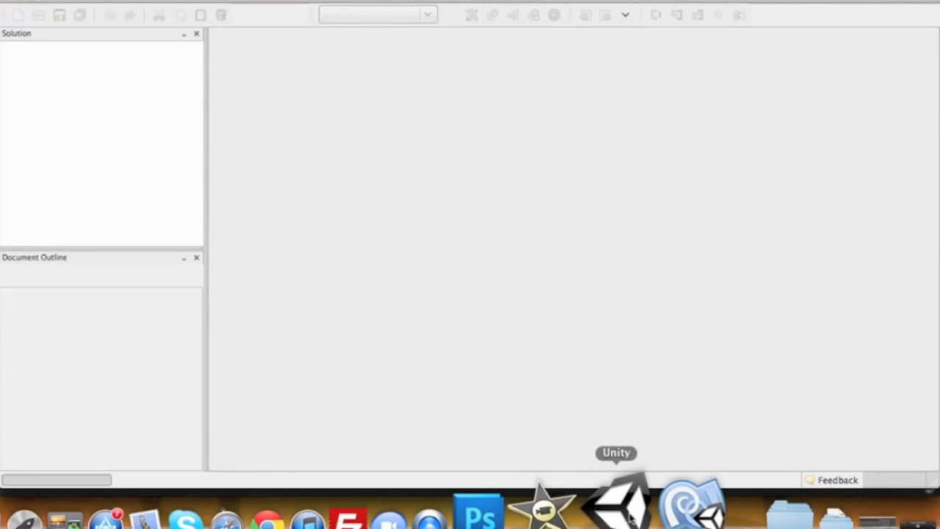
left_click(617, 502)
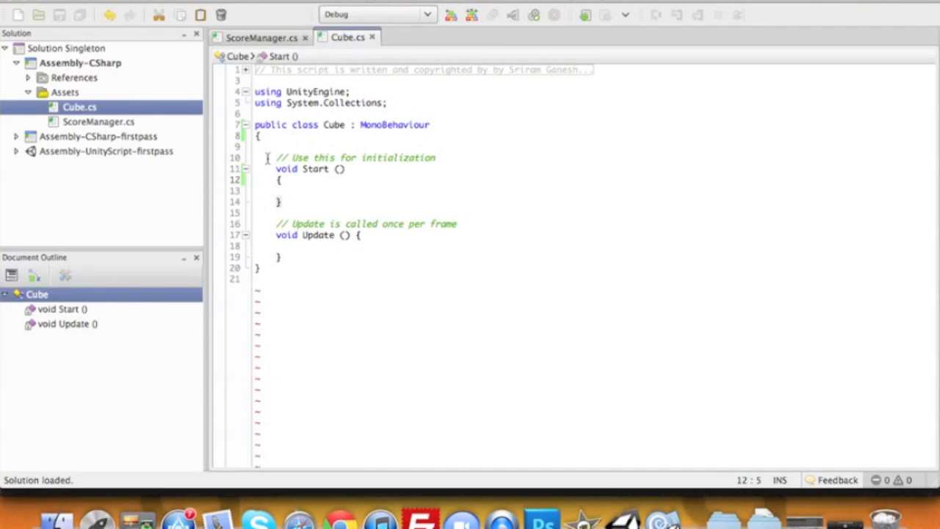
left_click_drag(276, 157, 282, 258)
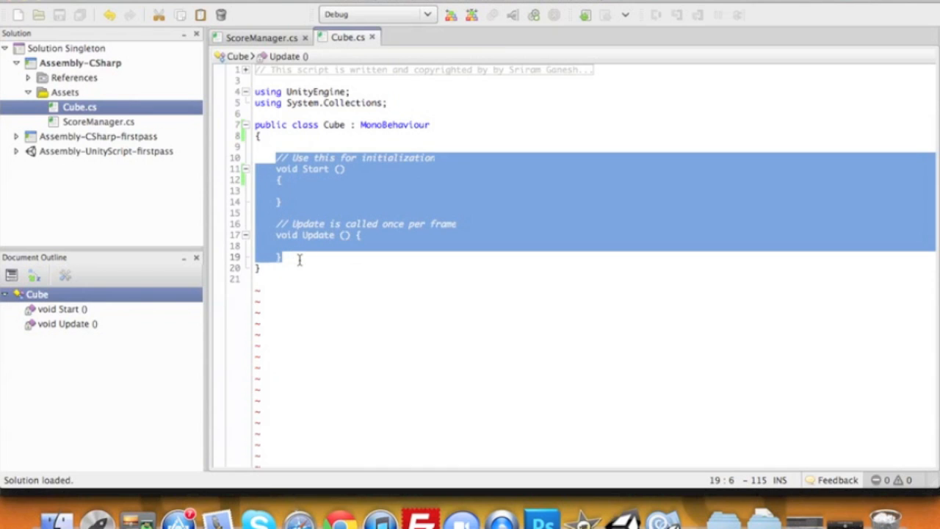
key("Delete")
type("void On")
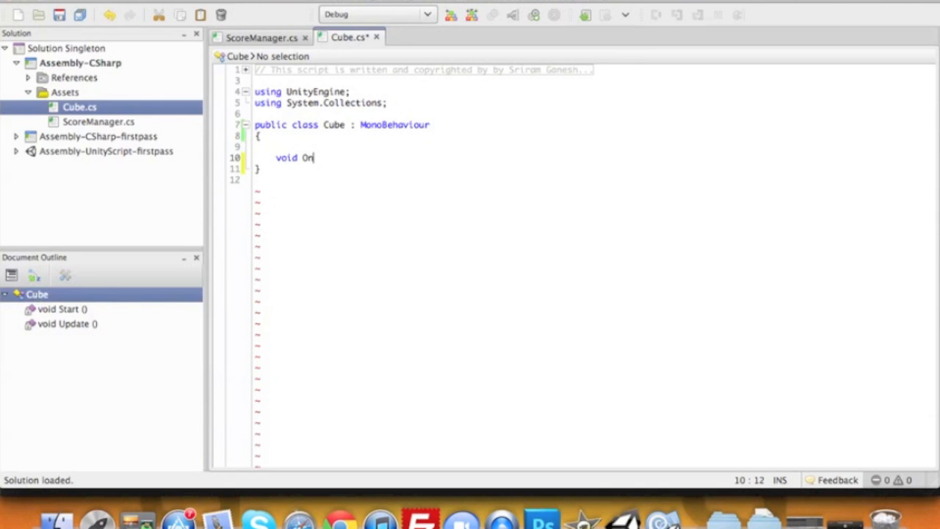
- Write void OnTriggerEnter(Collider collider) with a body that begins referencing ScoreManager
type("Trigger")
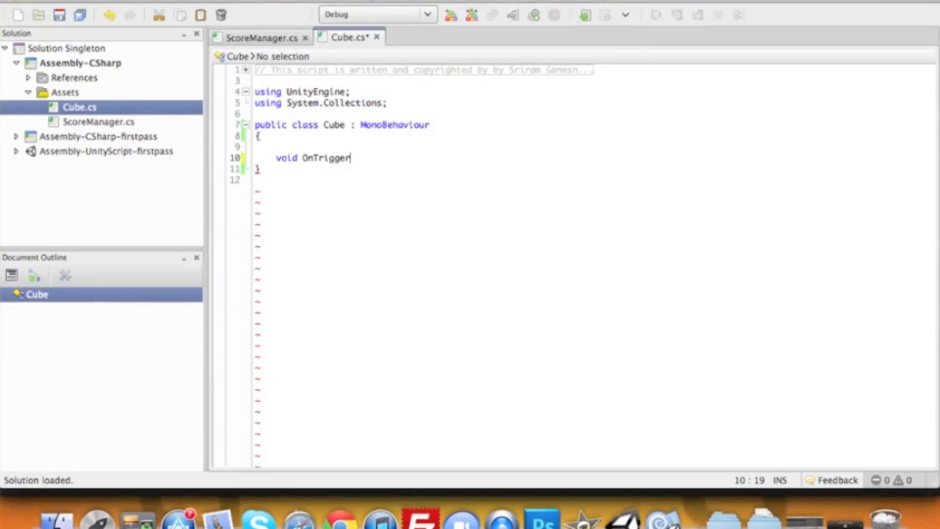
type("Enter")
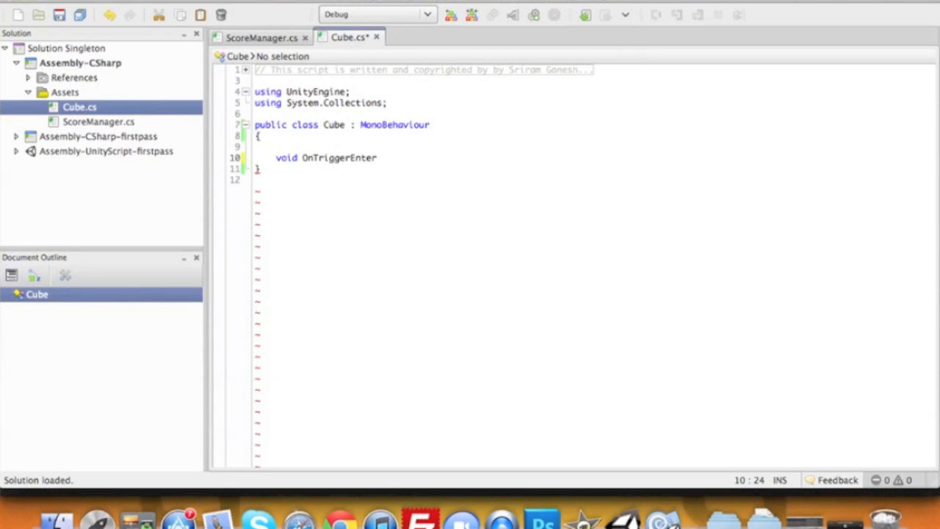
type("(")
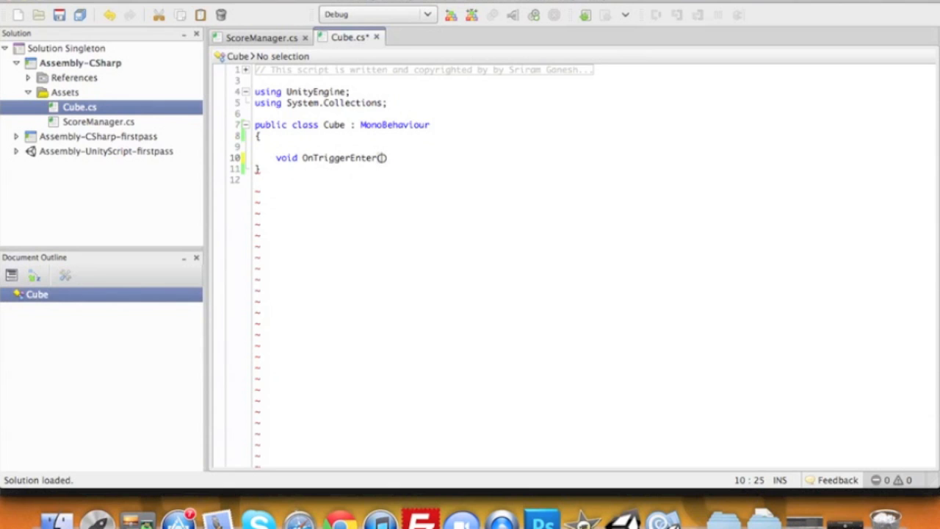
type("collider")
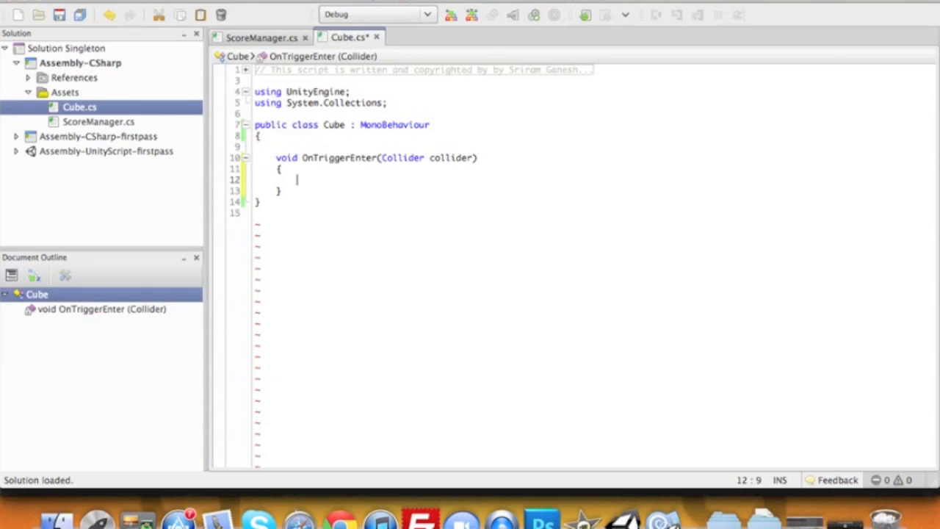
type("ScoreManager")
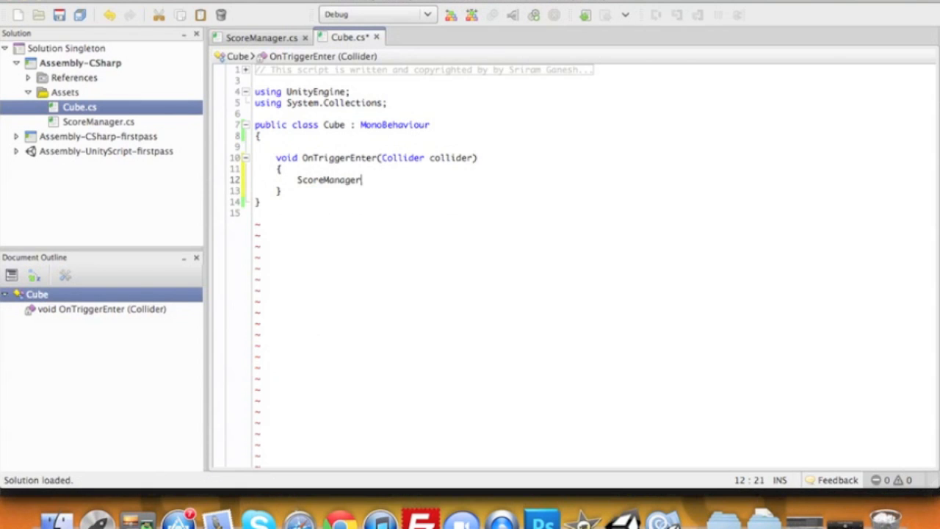
type(".in")
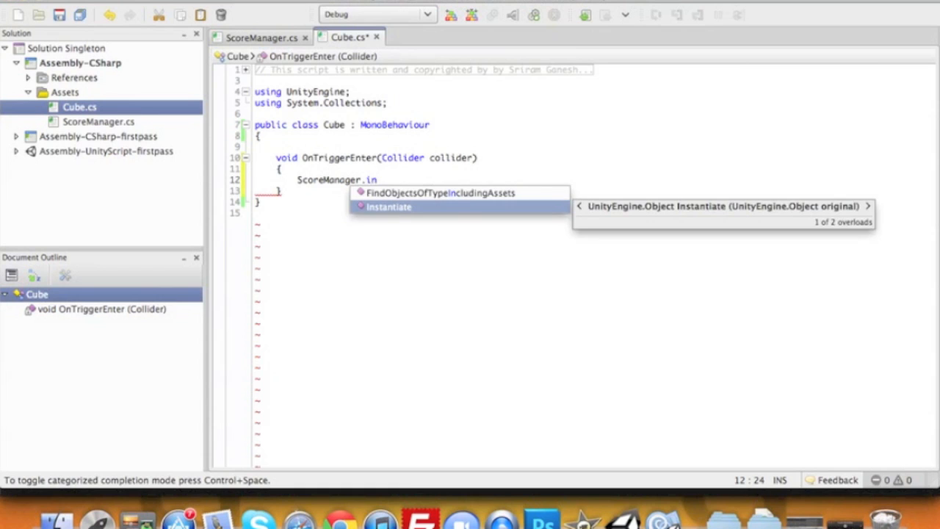
key("Escape")
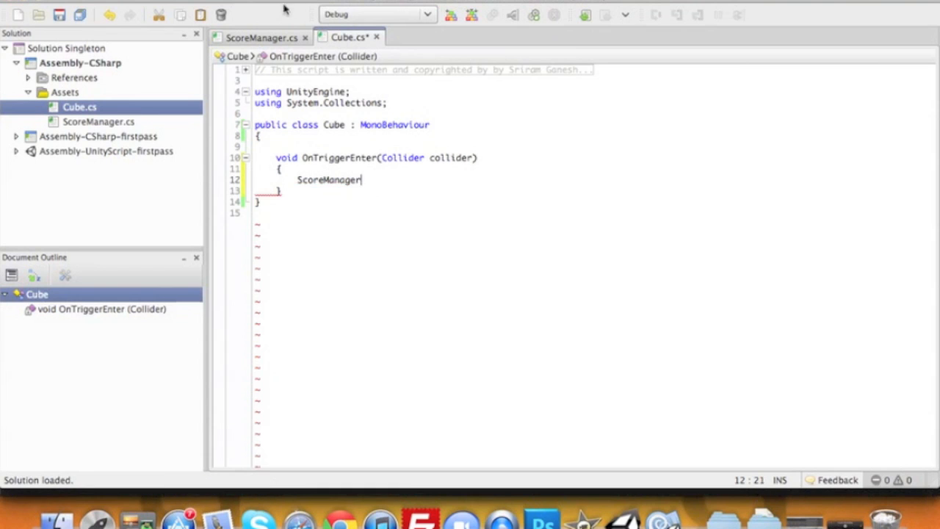
- Check the ScoreManager script, then retype ScoreManager in Cube's trigger handler
left_click(262, 36)
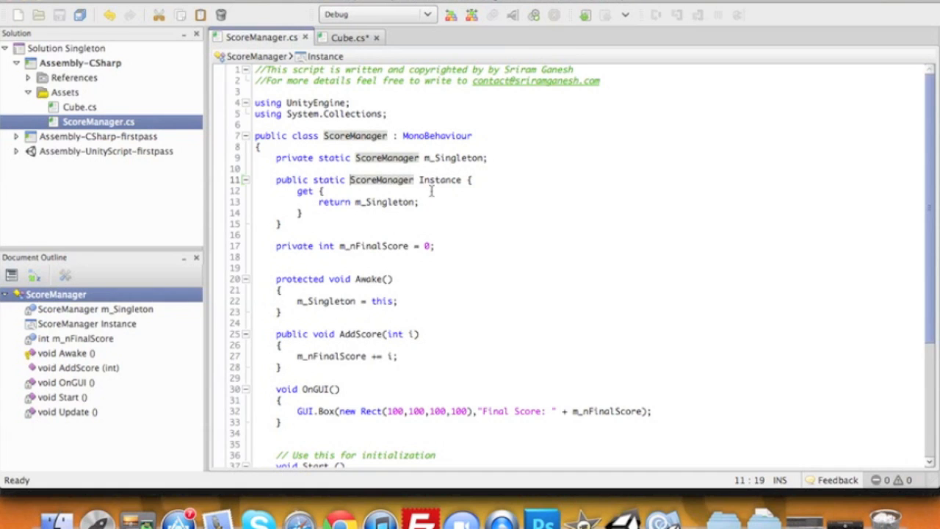
left_click(345, 37)
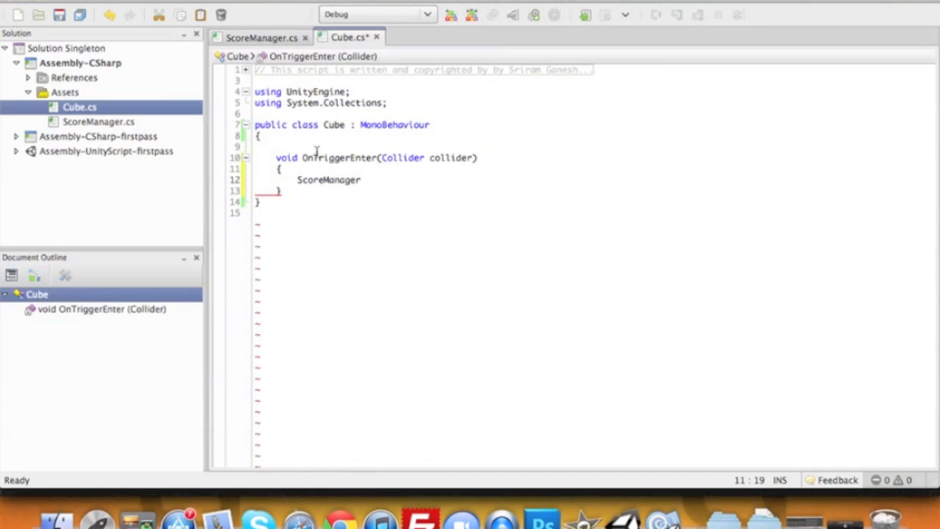
double_click(329, 179)
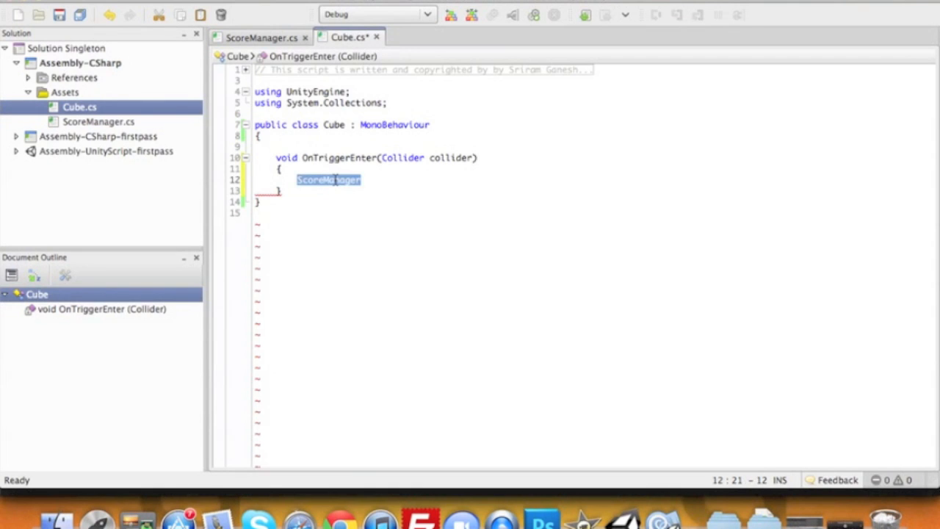
type("Sc")
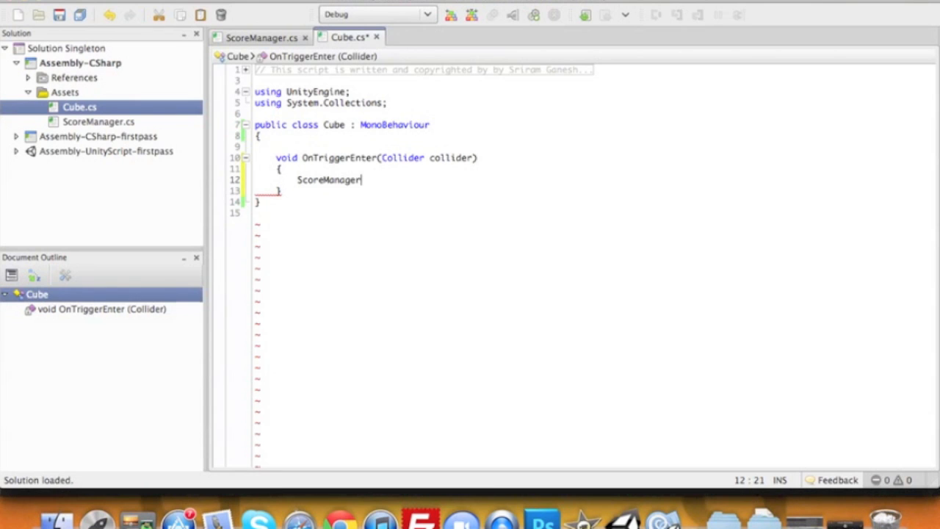
- Complete the call as ScoreManager.Instance.AddScore(100); in OnTriggerEnter
type(".Instance")
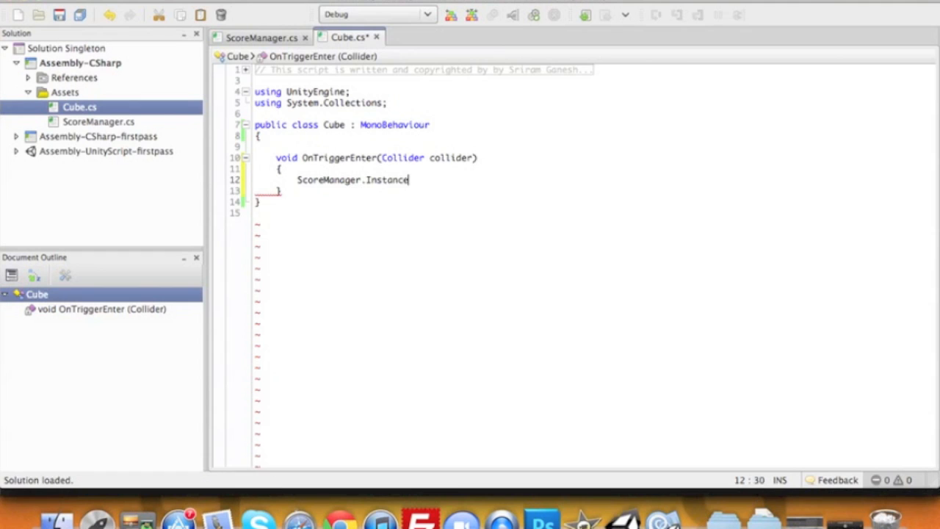
type(".ad")
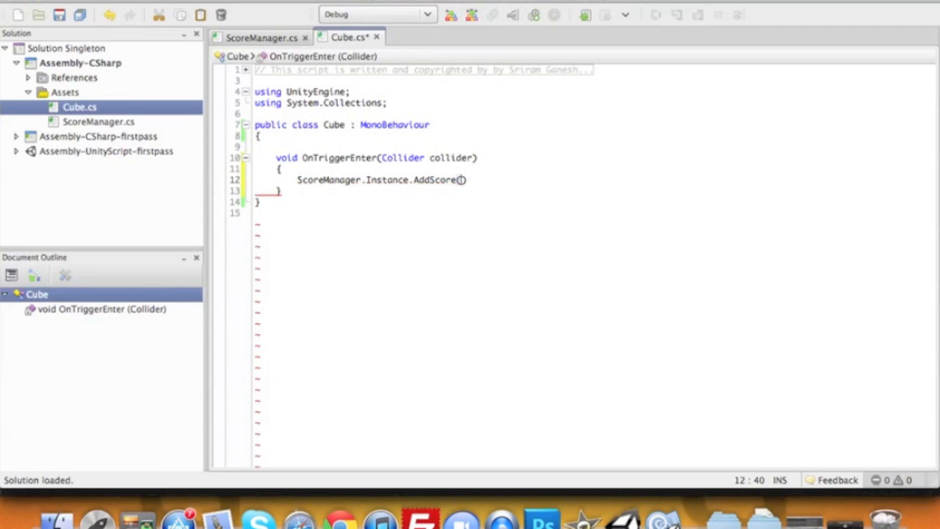
type("100")
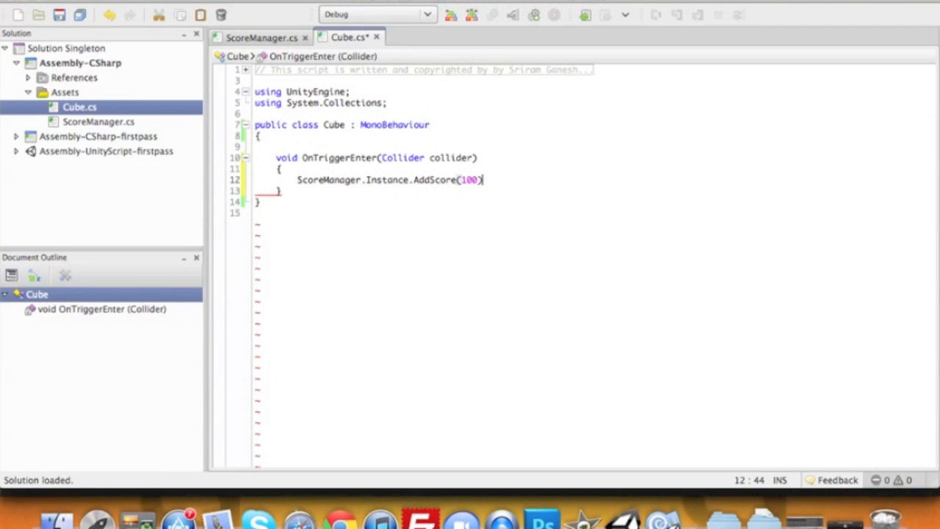
type(";")
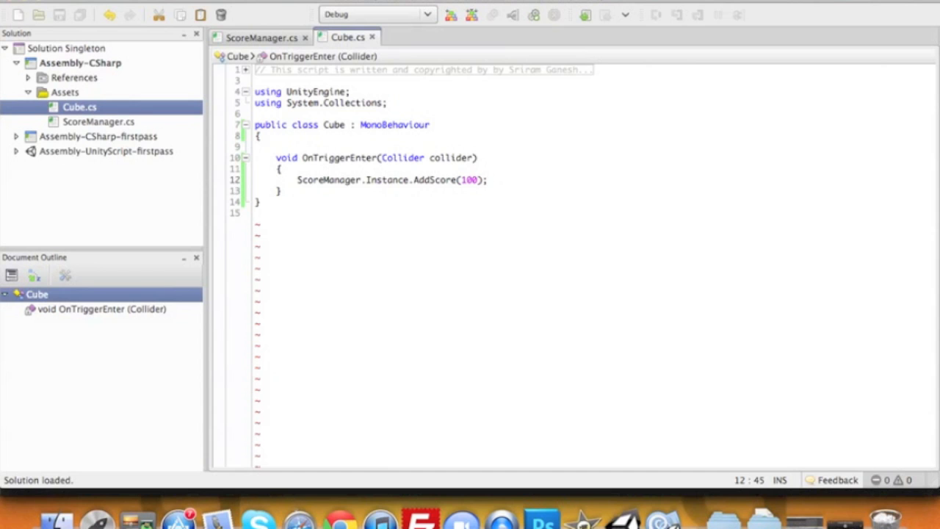
- Return to Unity and select the Cube script asset to attach it to a cube
left_click(488, 179)
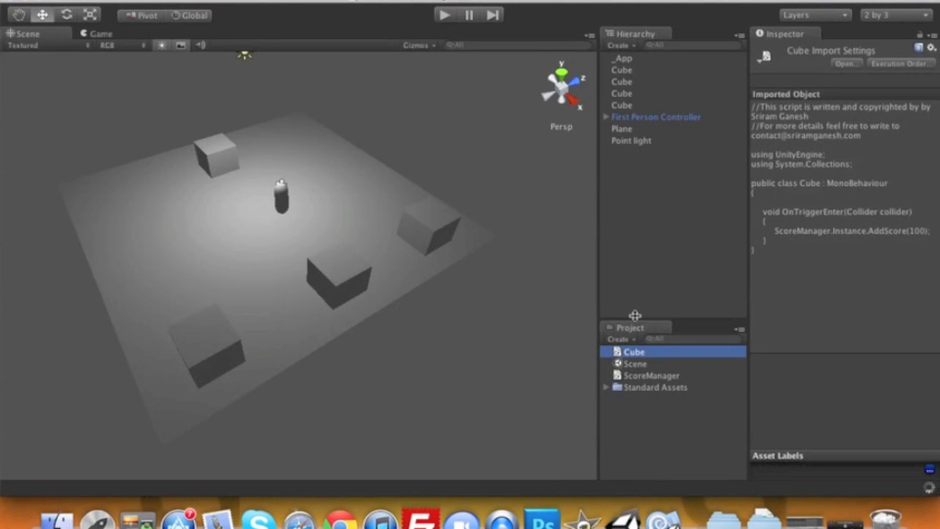
left_click(621, 69)
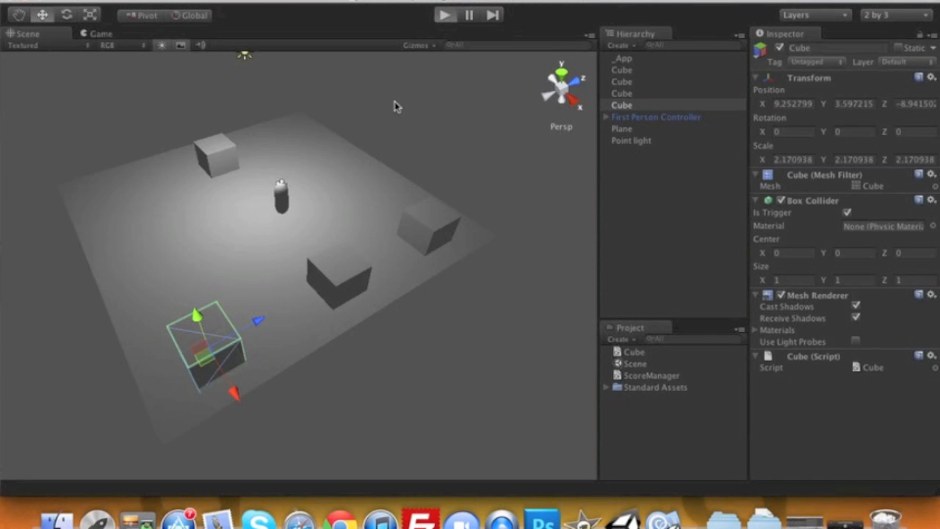
left_click(446, 14)
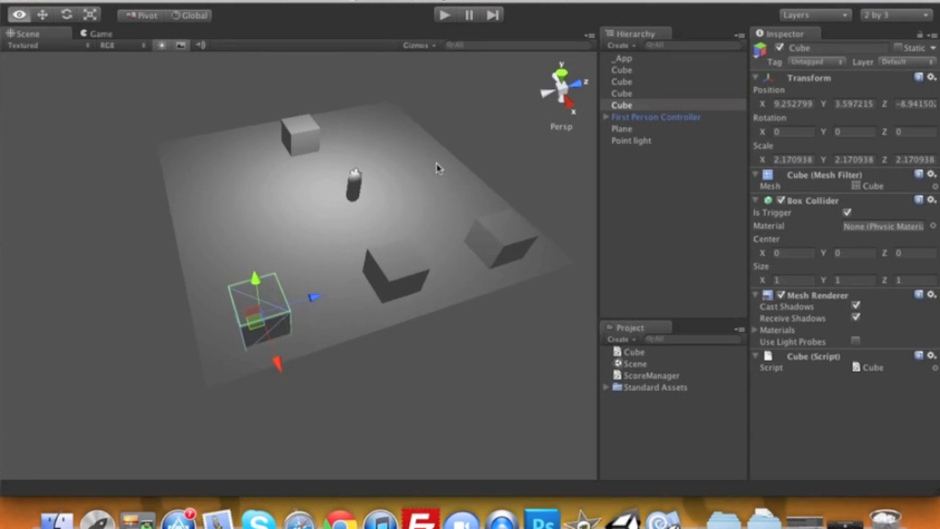
scroll("down", 3)
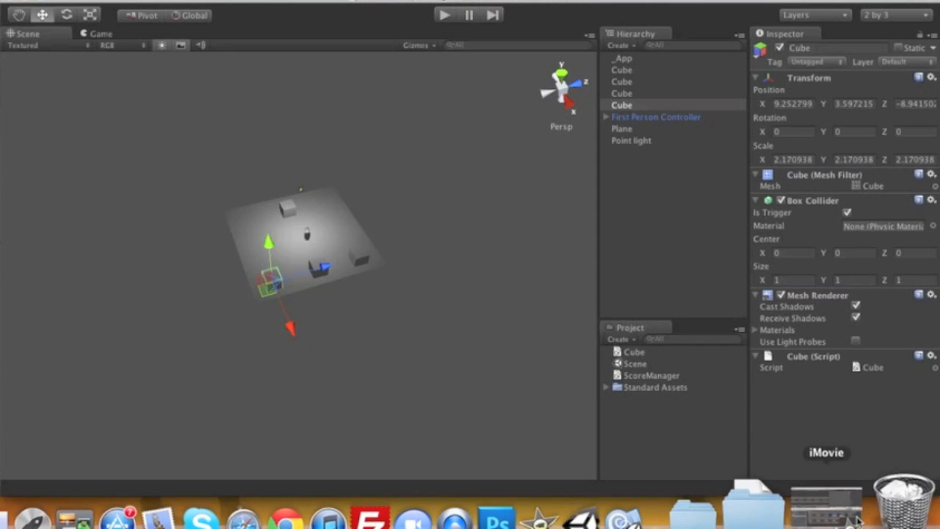
mouse_move(146, 124)
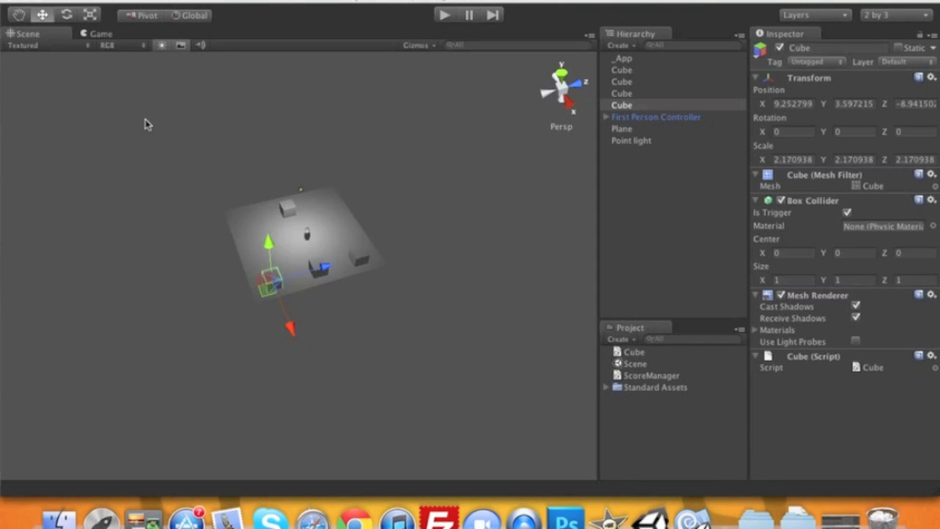